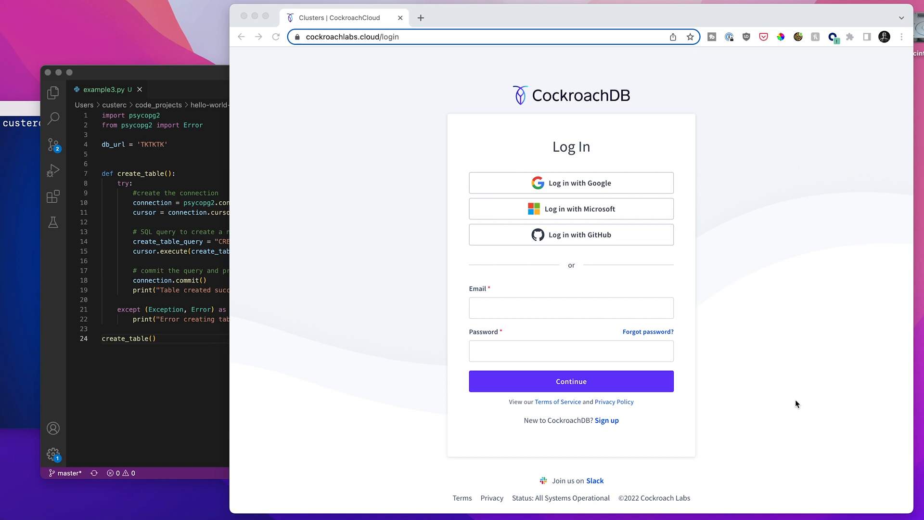
pyautogui.moveTo(406, 136)
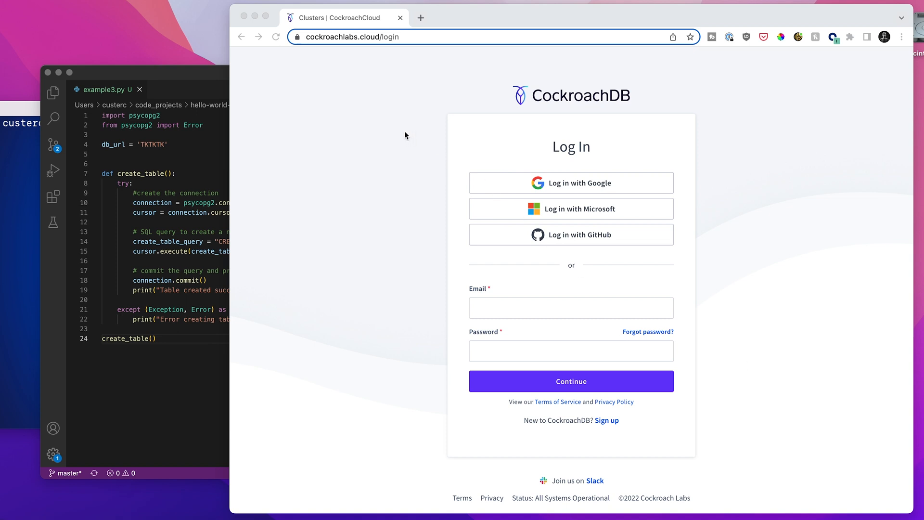
pyautogui.moveTo(439, 323)
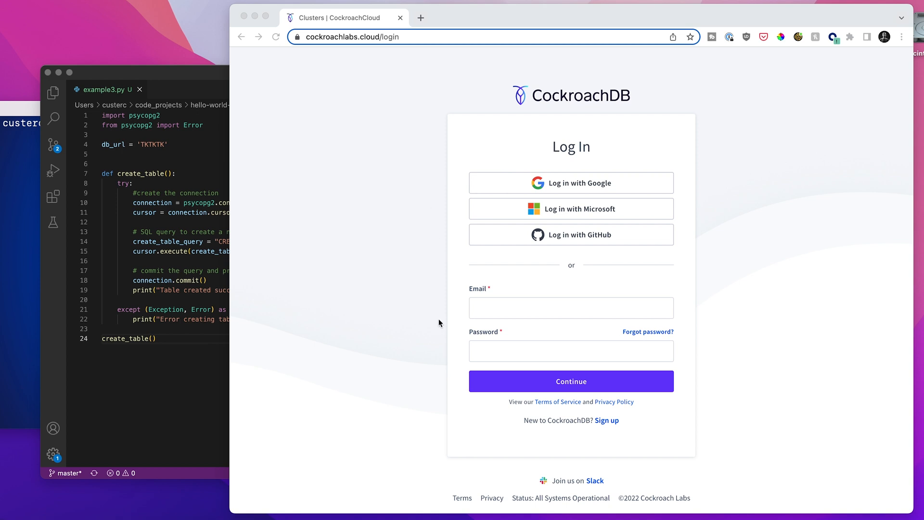
pyautogui.moveTo(602, 194)
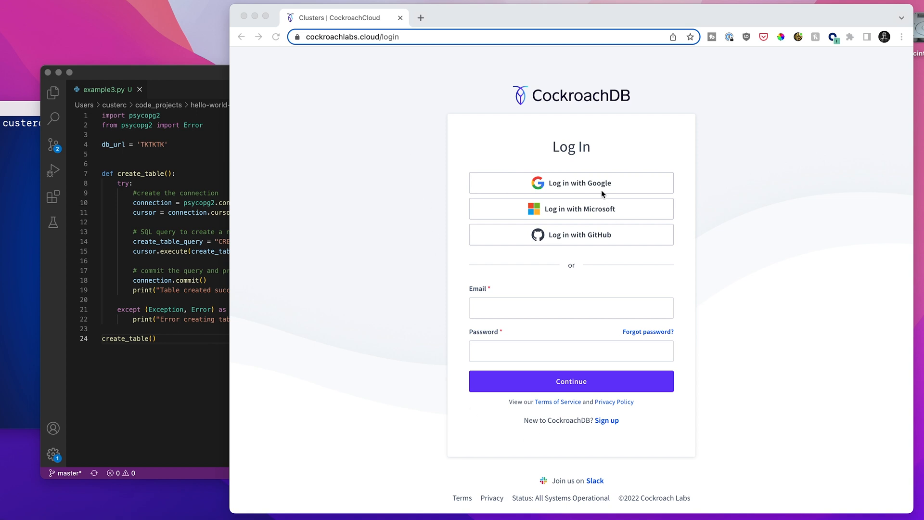
pyautogui.moveTo(629, 188)
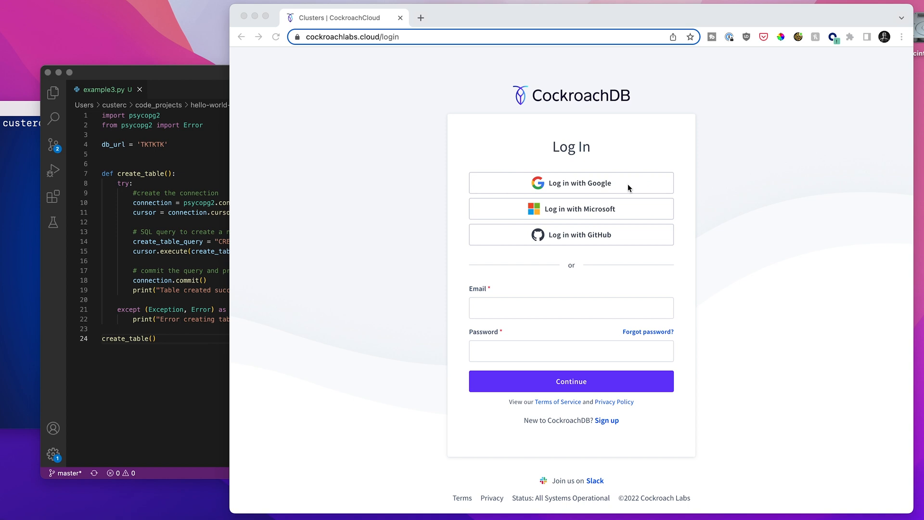
pyautogui.moveTo(620, 191)
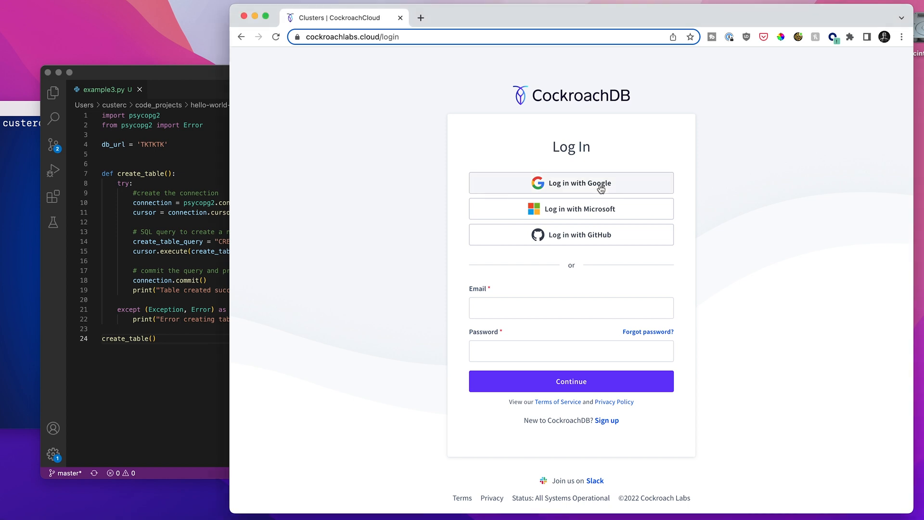
# Log in to CockroachDB Cloud through Google, choosing the account in the popup
pyautogui.click(571, 182)
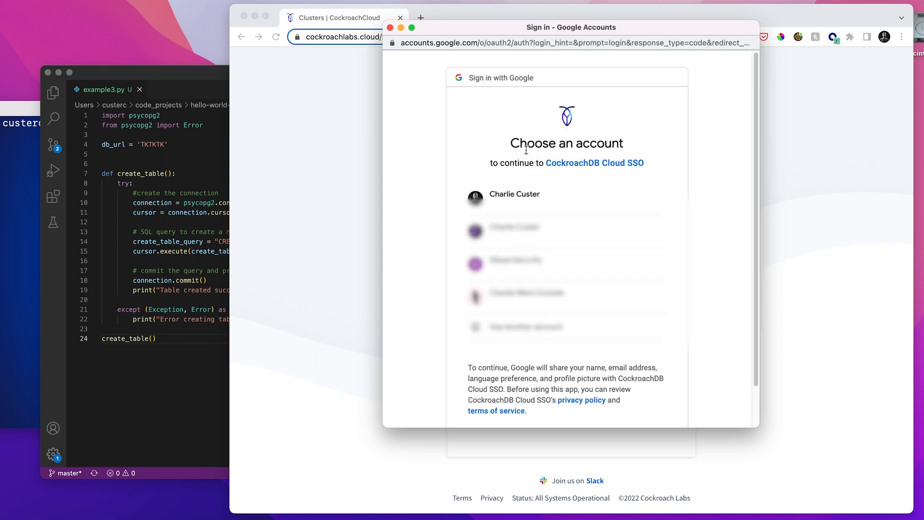
pyautogui.click(514, 194)
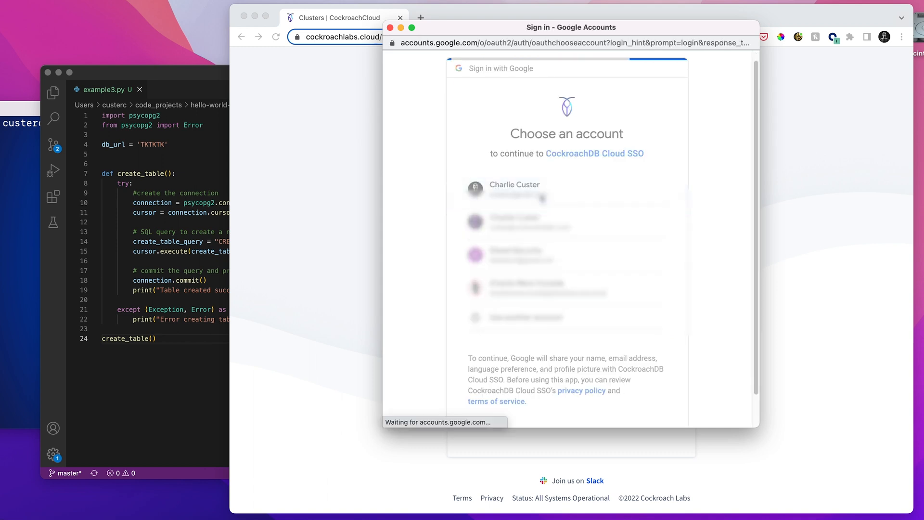
pyautogui.click(513, 190)
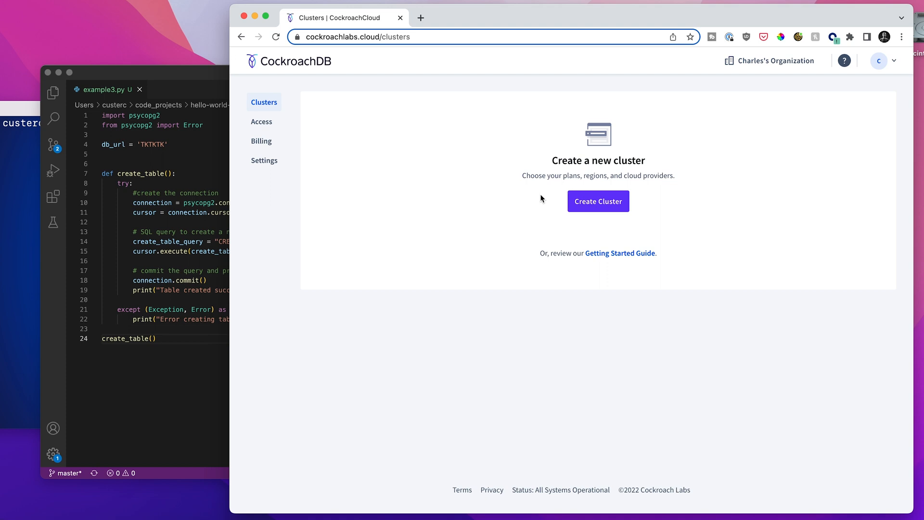
pyautogui.moveTo(598, 201)
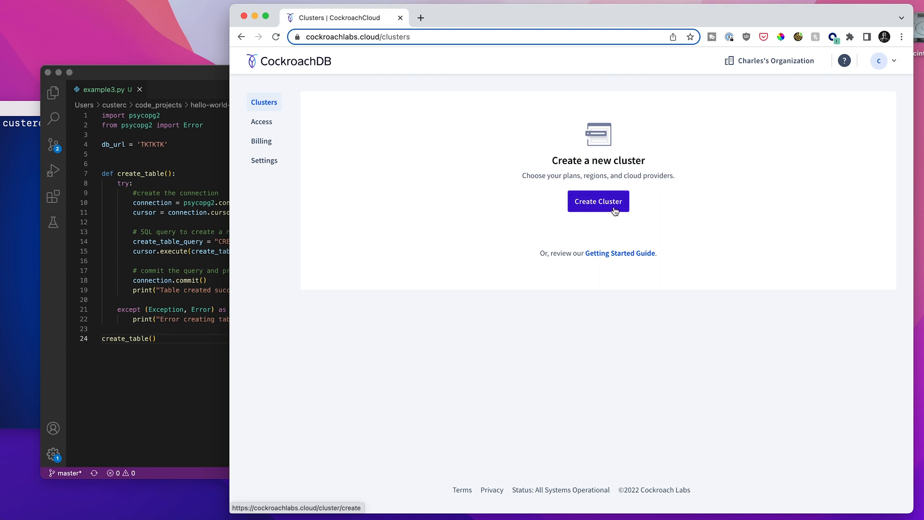
# Start a Serverless cluster on Google Cloud, check regions, $0 spend limit and name tangy-kraken
pyautogui.click(598, 201)
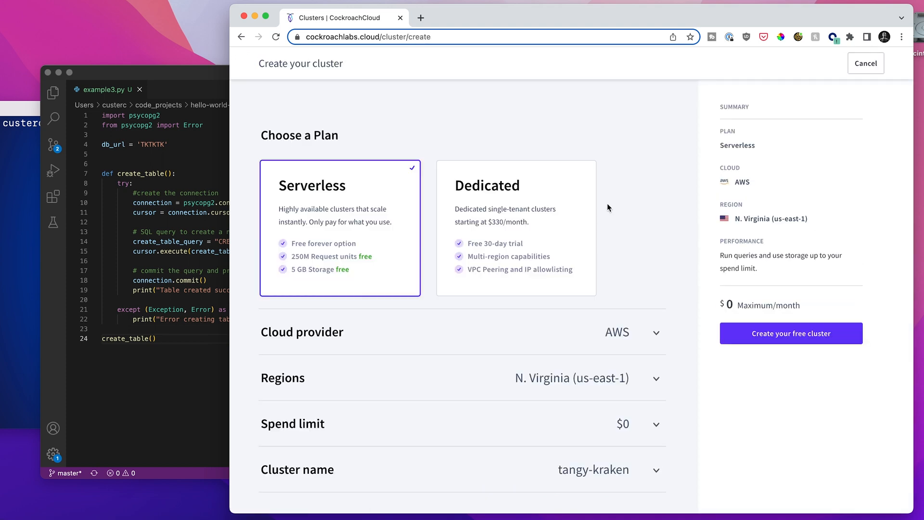
pyautogui.moveTo(548, 248)
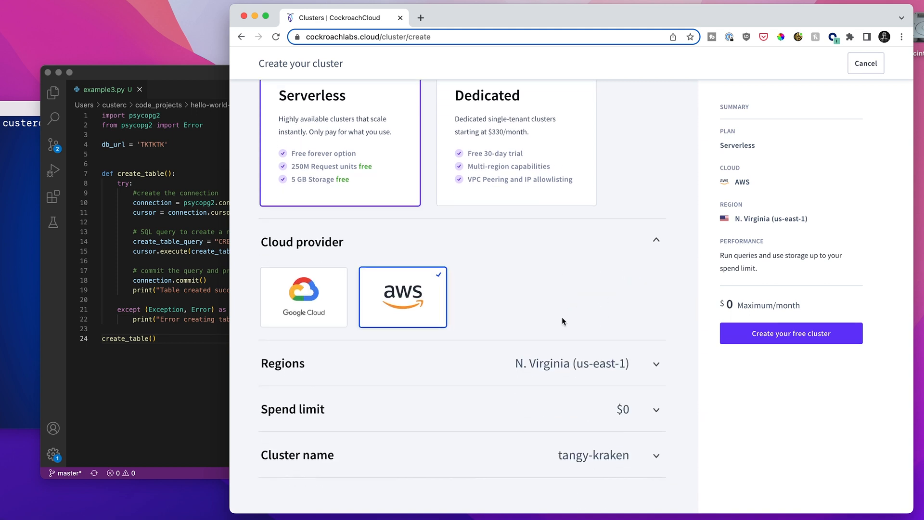
pyautogui.click(303, 297)
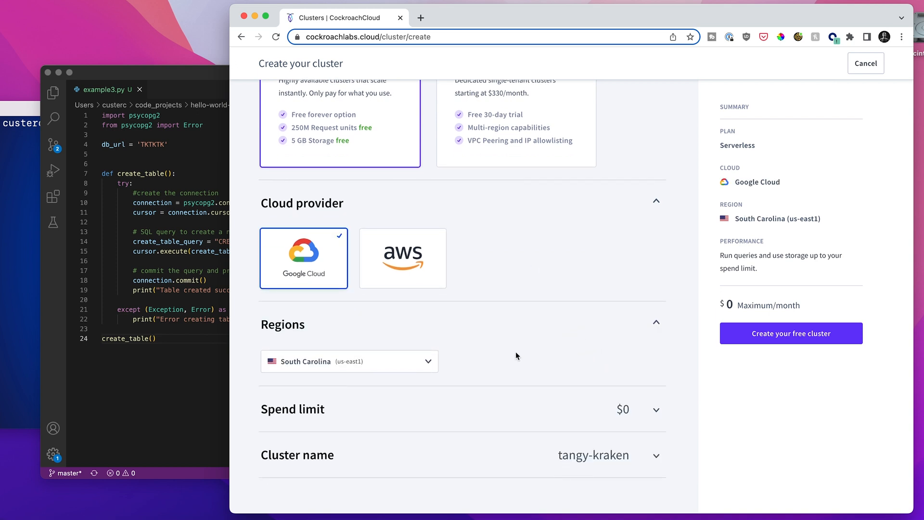
pyautogui.click(350, 360)
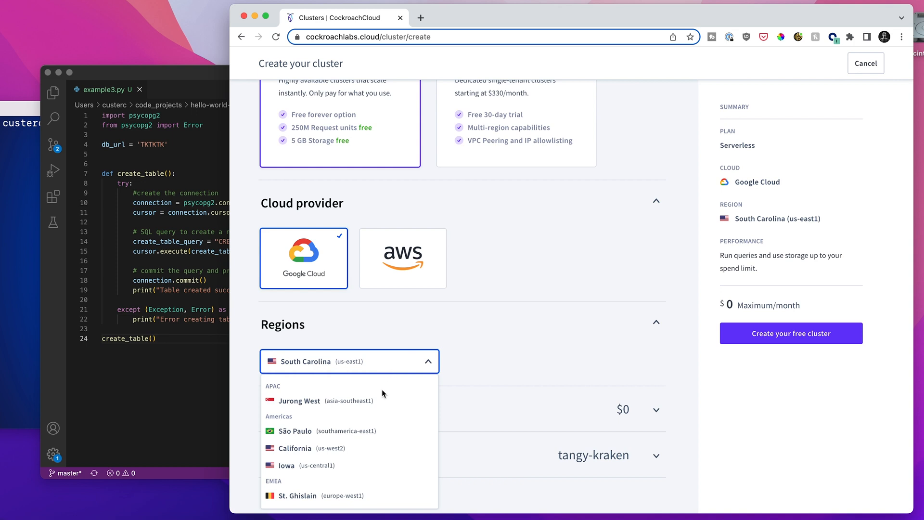
pyautogui.moveTo(529, 347)
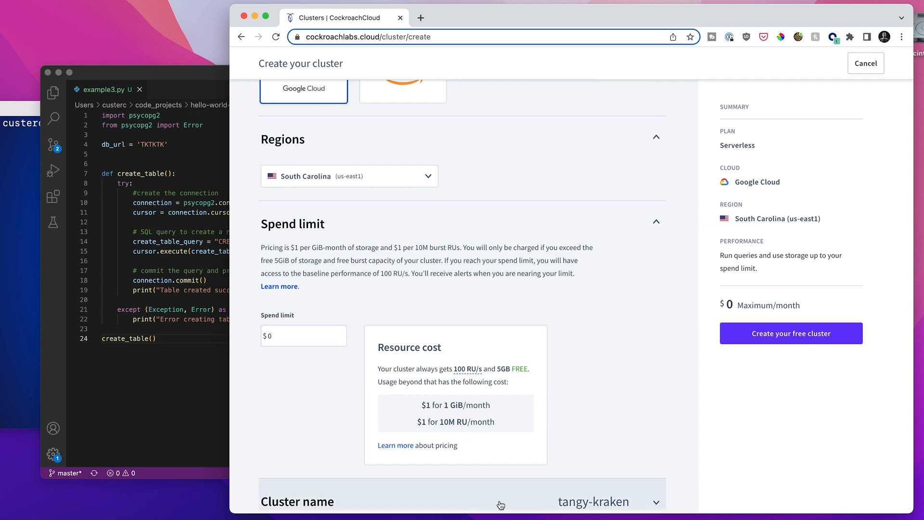
pyautogui.scroll(-3)
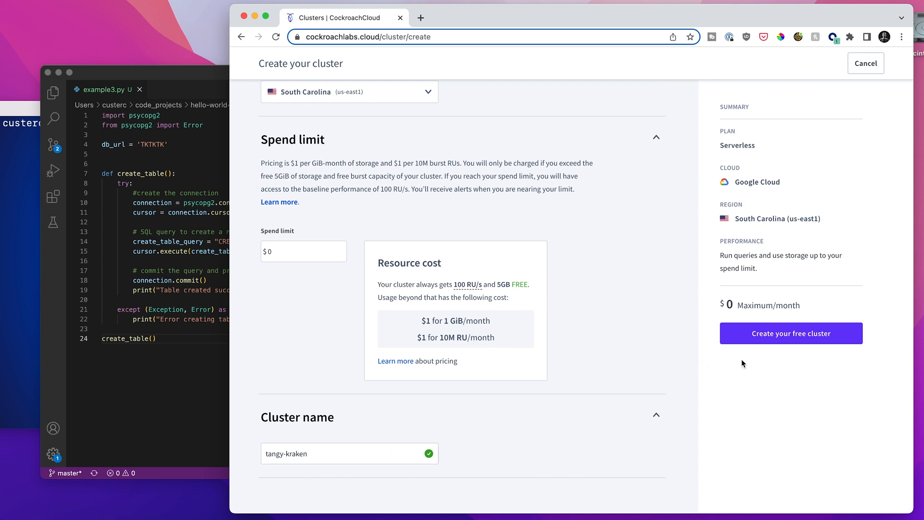
pyautogui.moveTo(765, 344)
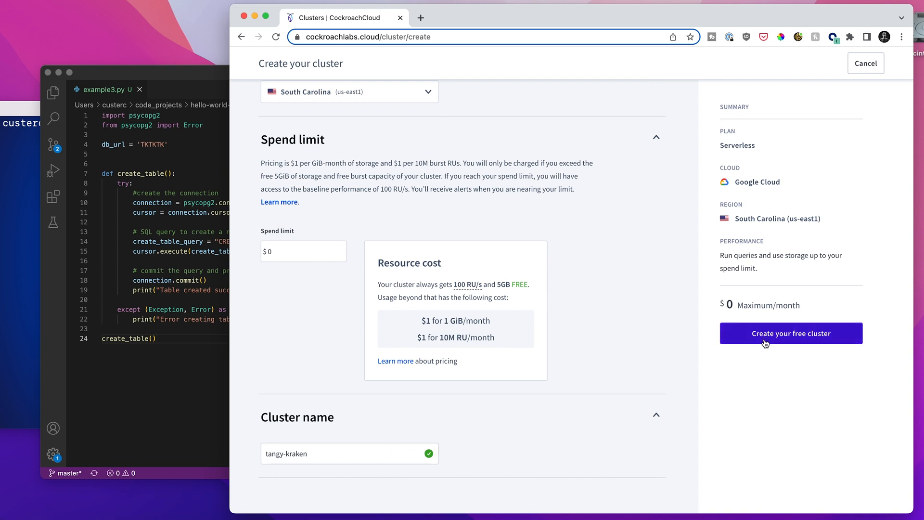
# Create the free tangy-kraken cluster, add SQL user charles, and copy its generated password
pyautogui.click(791, 333)
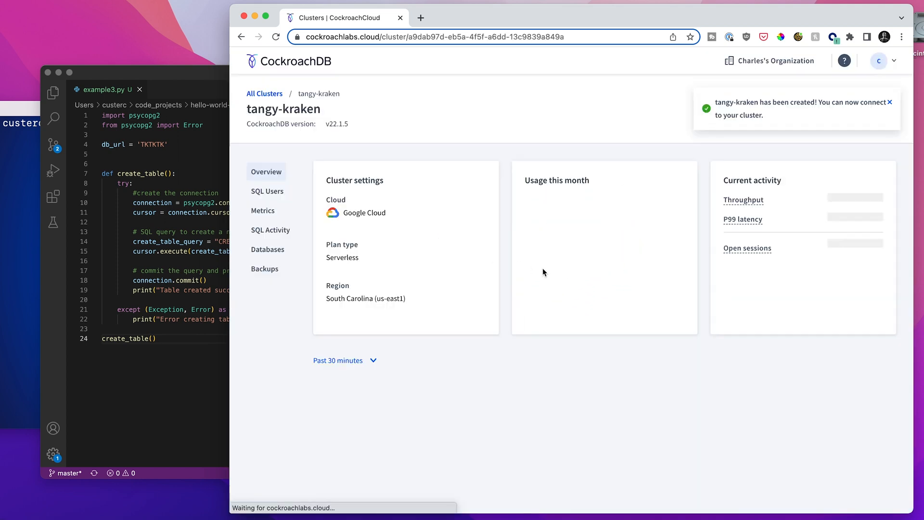
pyautogui.write('charles')
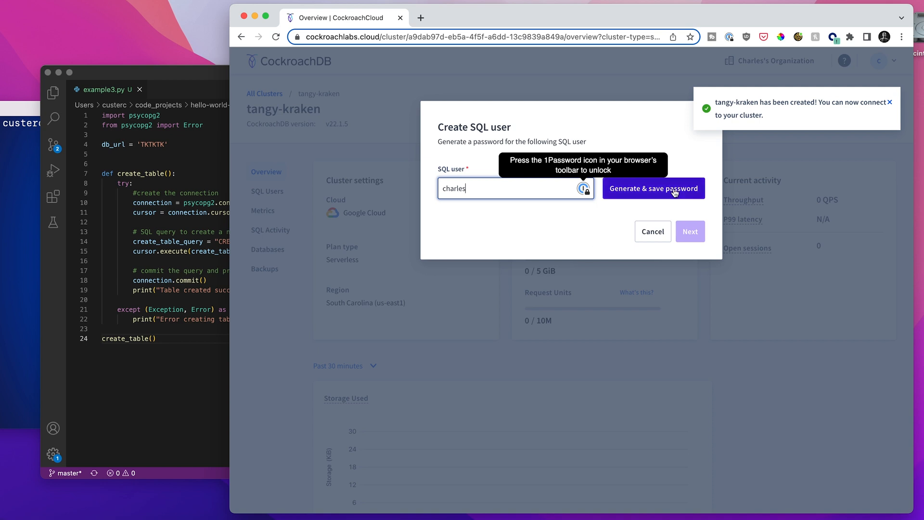
pyautogui.click(653, 188)
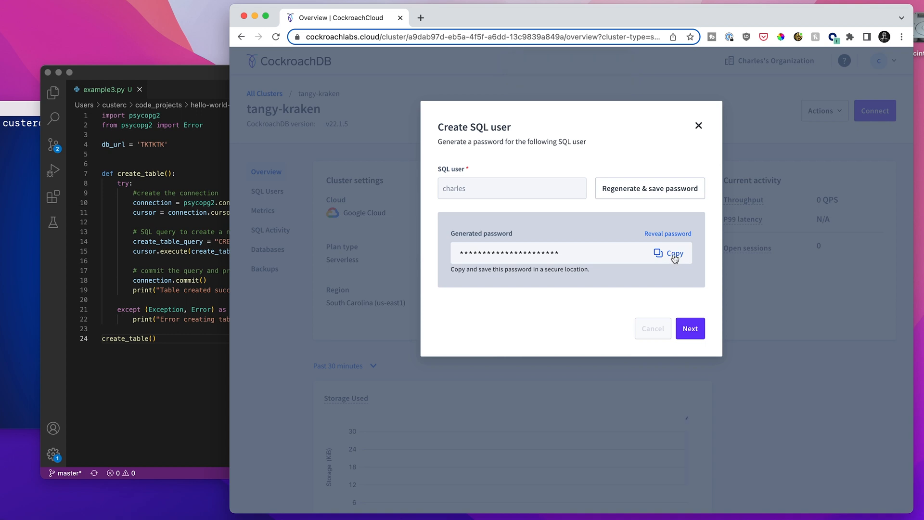
pyautogui.click(675, 253)
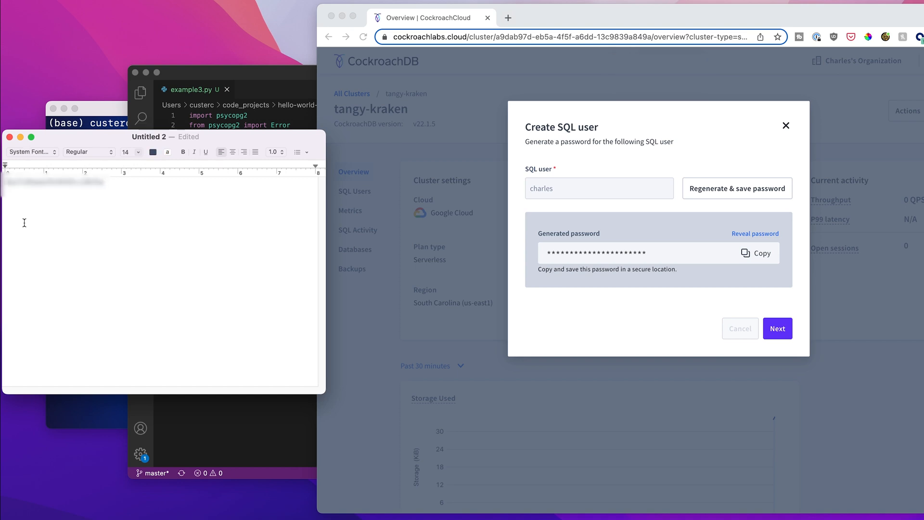
pyautogui.moveTo(97, 118)
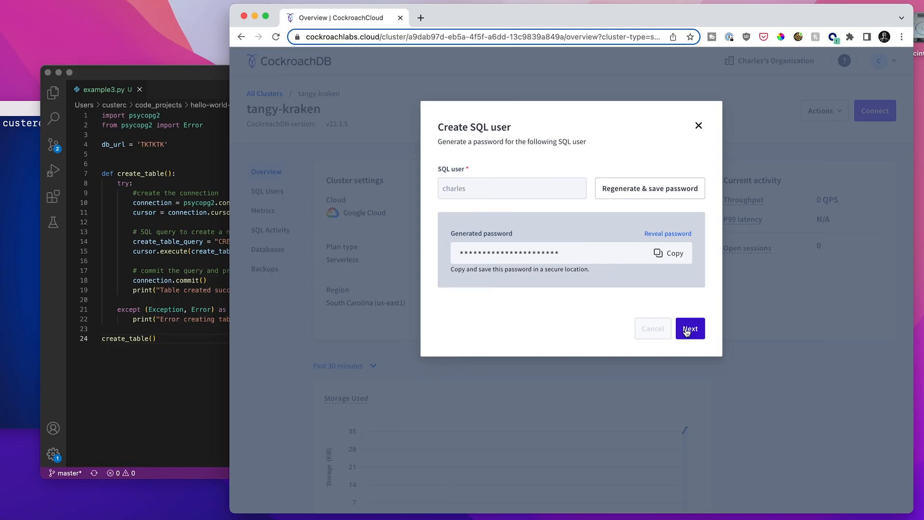
# Copy the CA certificate curl command and run it in Terminal
pyautogui.click(690, 328)
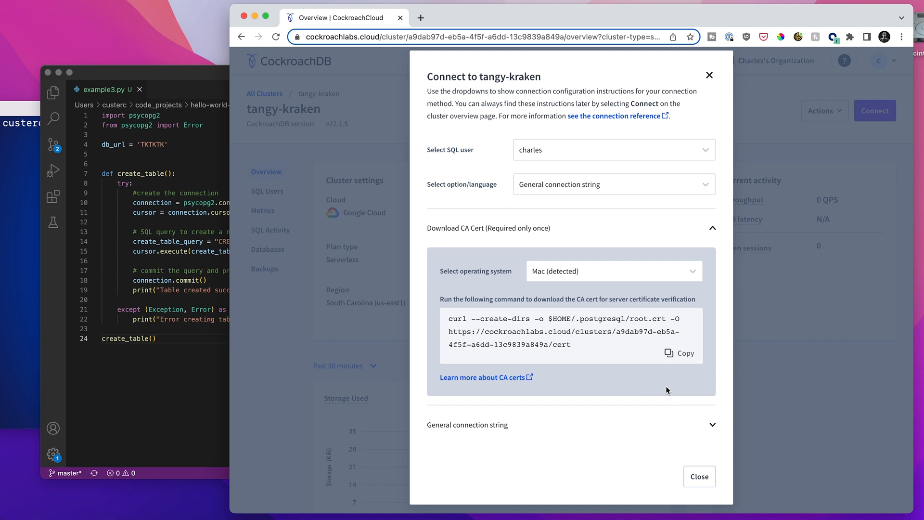
pyautogui.moveTo(675, 378)
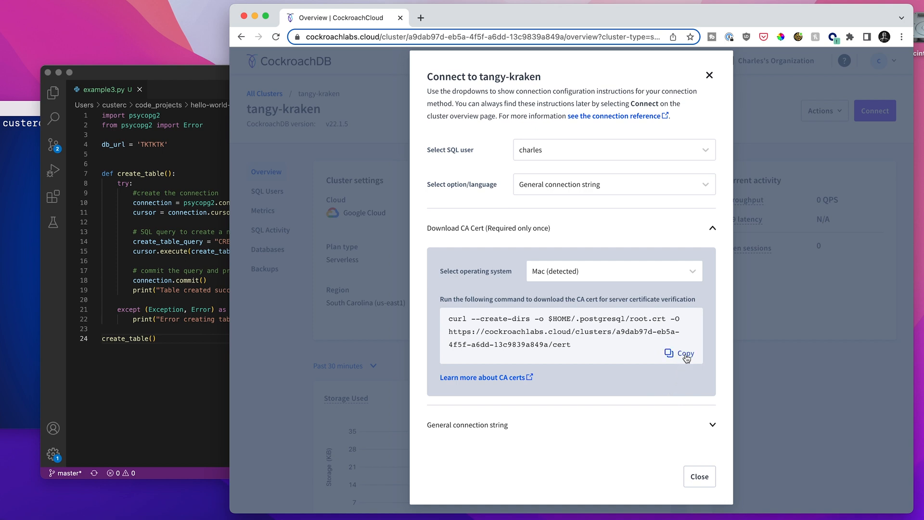
pyautogui.click(684, 354)
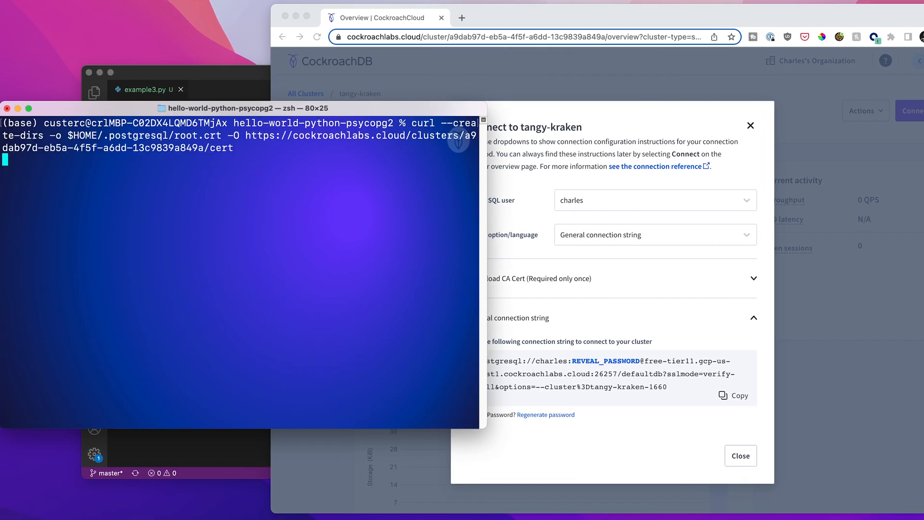
pyautogui.press('Return')
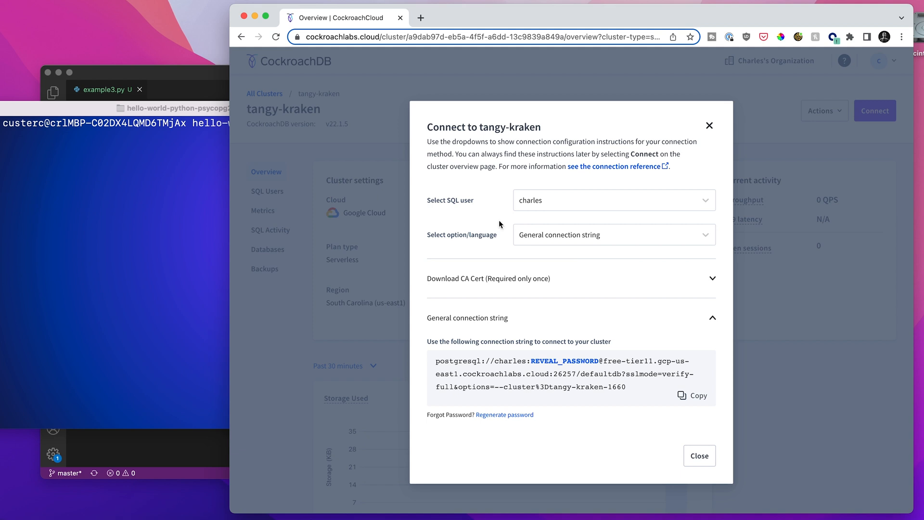
pyautogui.moveTo(572, 403)
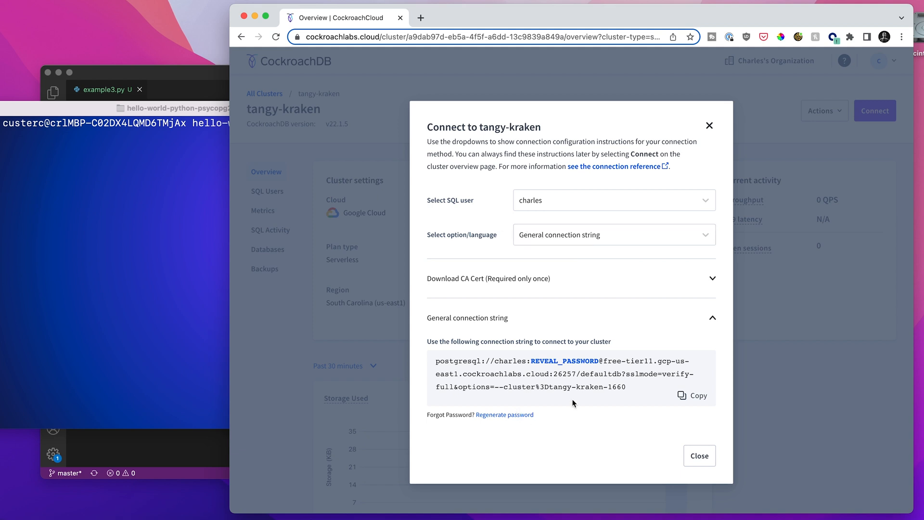
pyautogui.moveTo(652, 399)
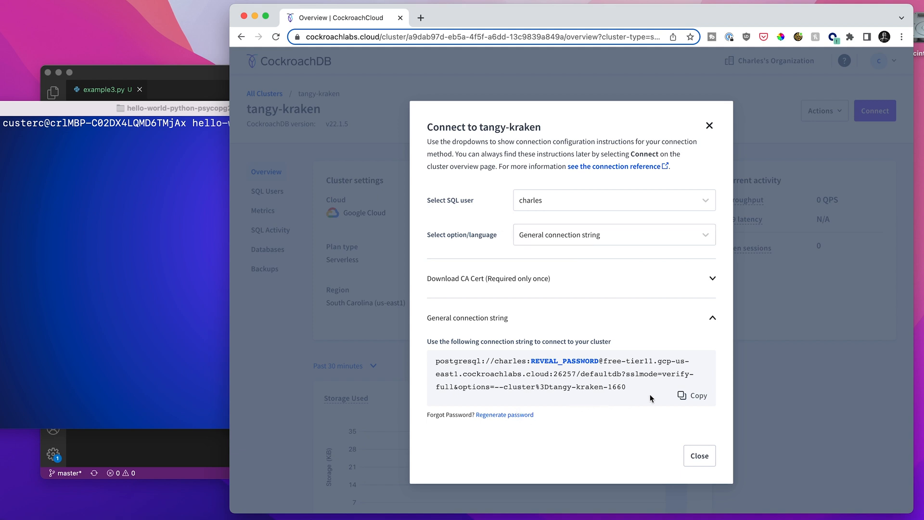
pyautogui.moveTo(668, 399)
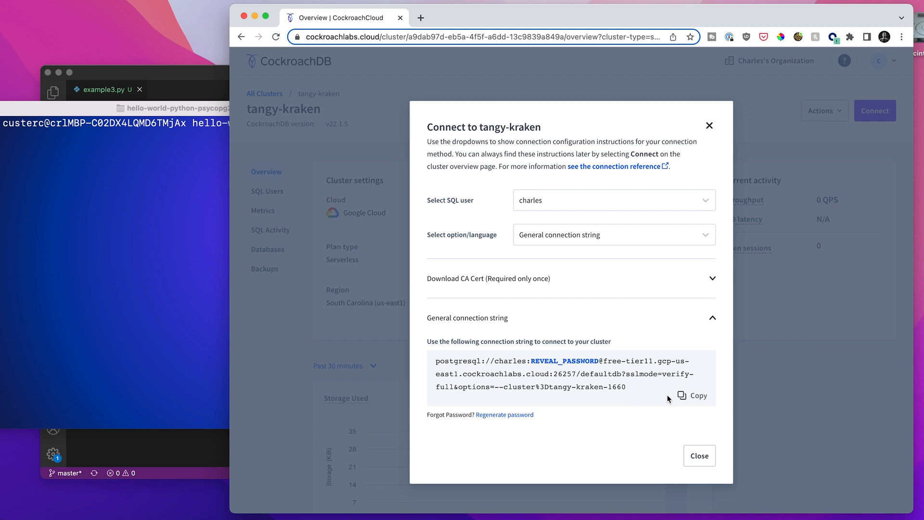
# Copy the general connection string and preview the Parameters-only and CockroachDB Client views
pyautogui.click(698, 396)
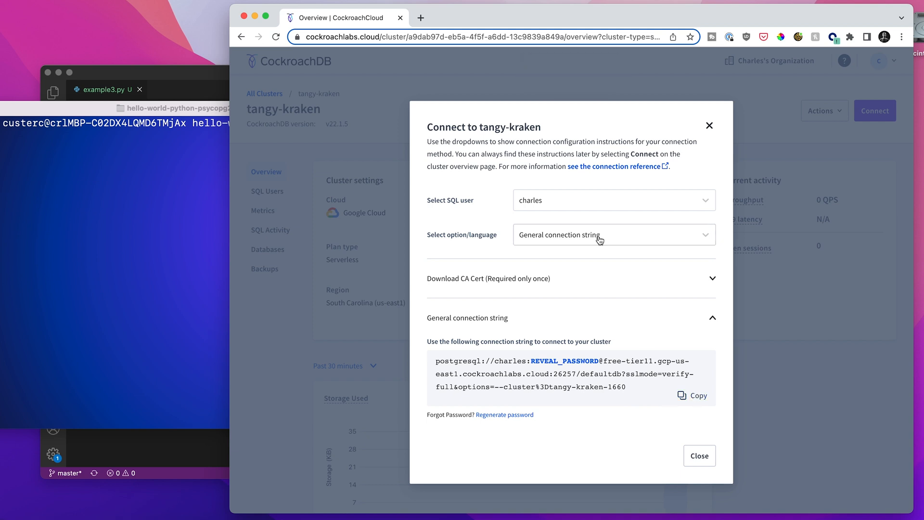
pyautogui.click(613, 234)
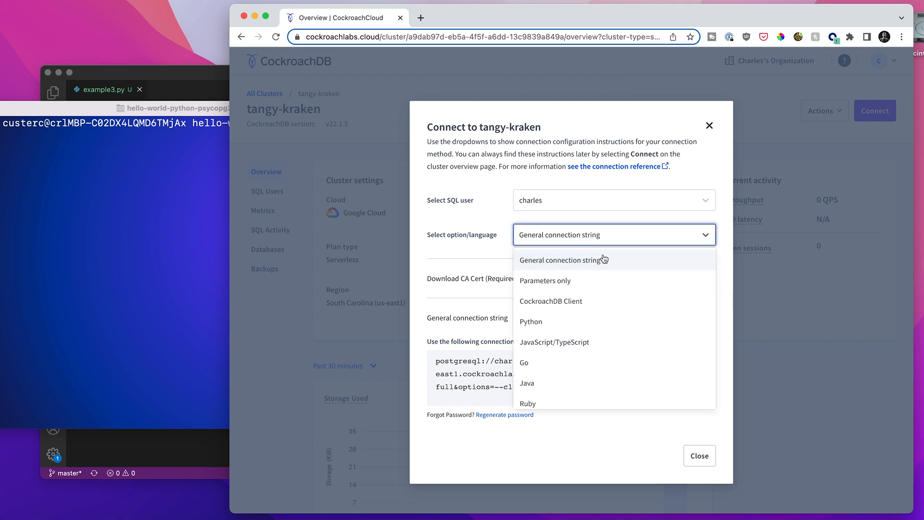
pyautogui.moveTo(607, 287)
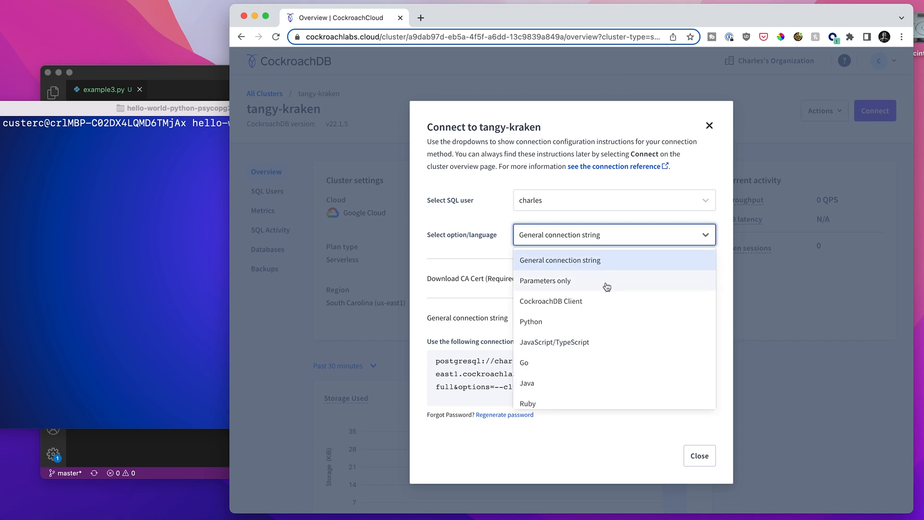
pyautogui.click(546, 281)
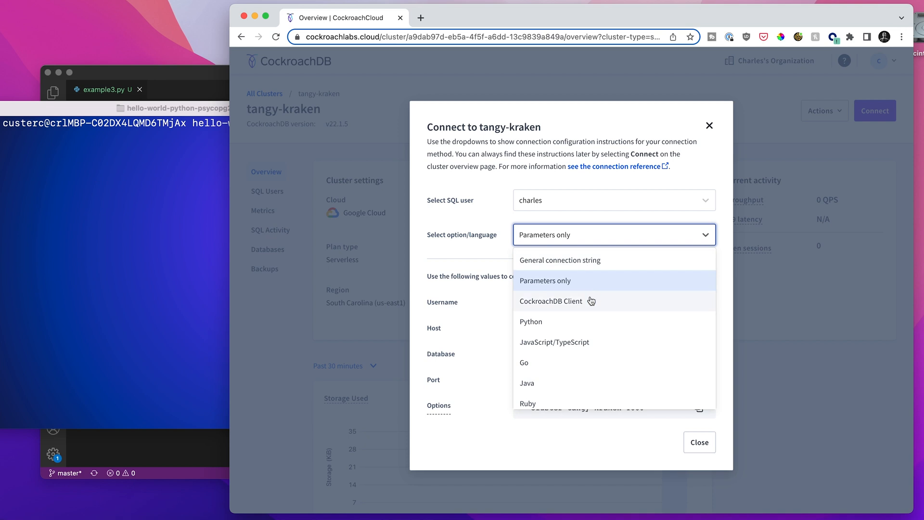
pyautogui.click(551, 301)
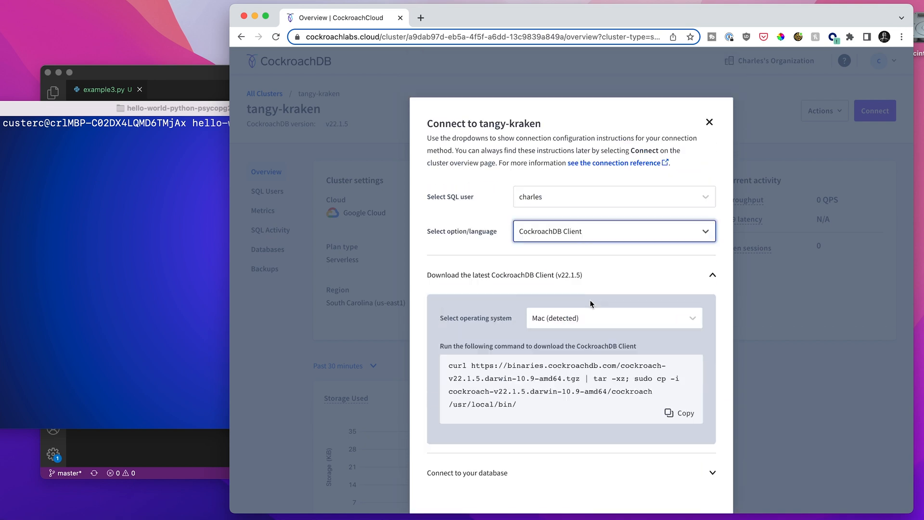
# Switch to Python instructions with the SQLAlchemy tool and scroll to the sample code
pyautogui.click(613, 231)
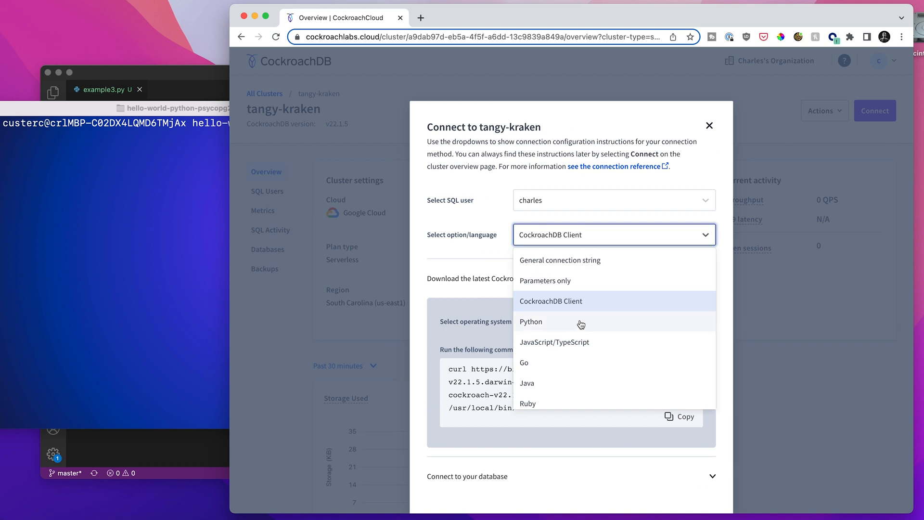
pyautogui.click(530, 321)
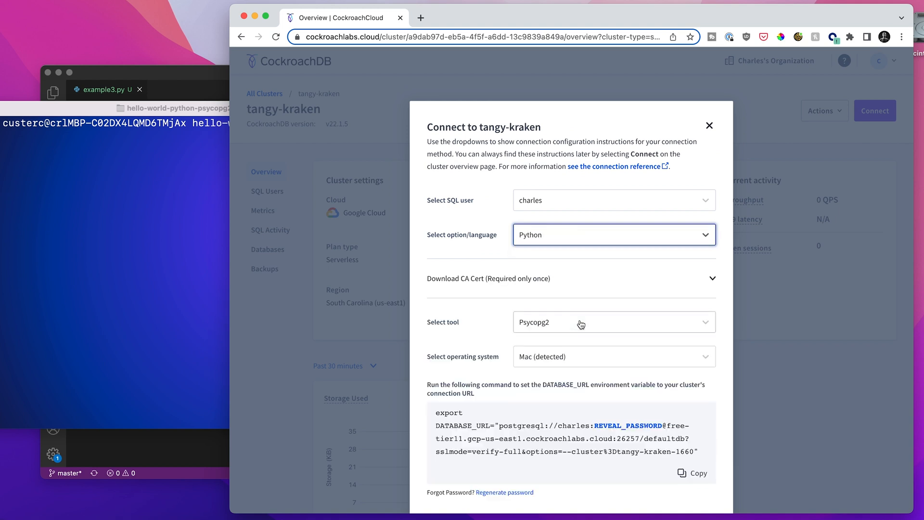
pyautogui.moveTo(571, 326)
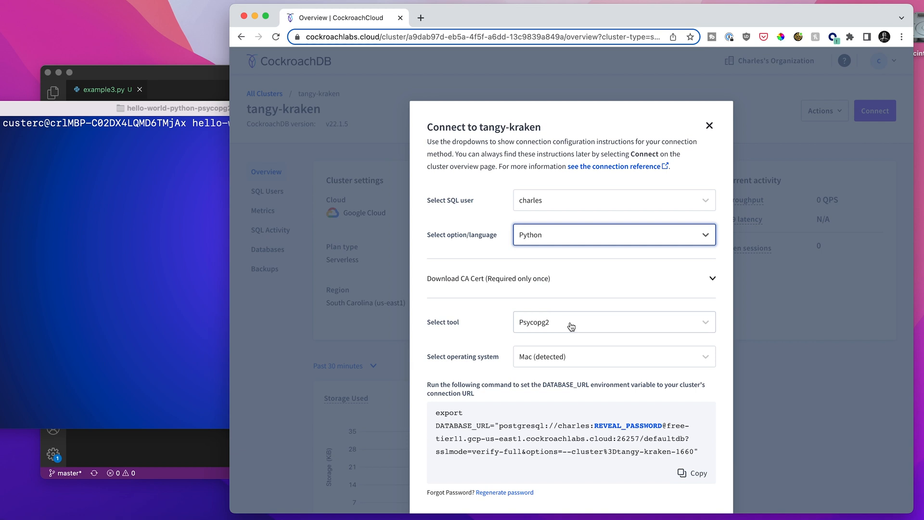
pyautogui.click(613, 322)
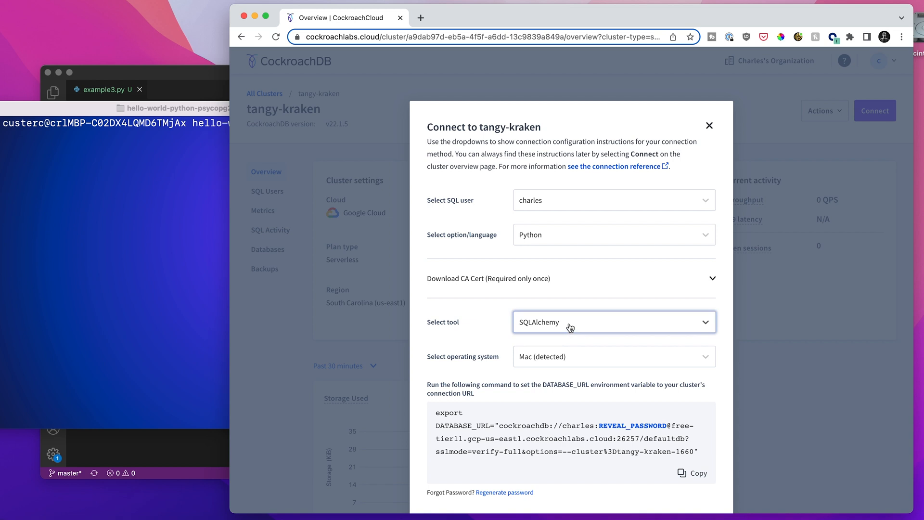
pyautogui.scroll(-3)
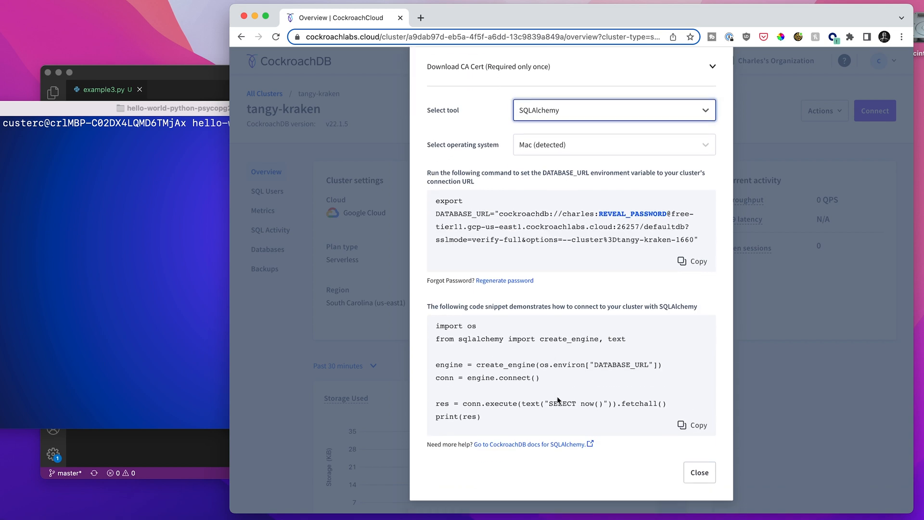
# Reopen the Select option/language dropdown in the Connect dialog and pick an entry
pyautogui.click(613, 212)
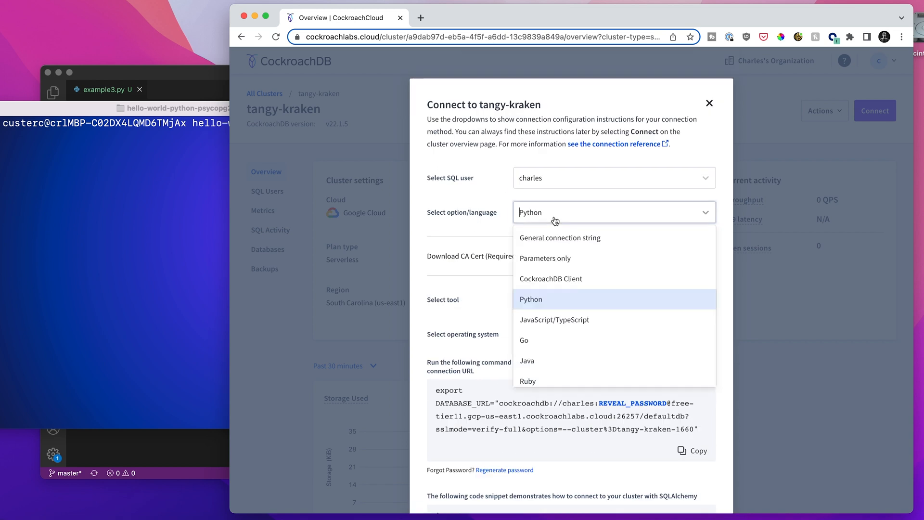
pyautogui.click(559, 238)
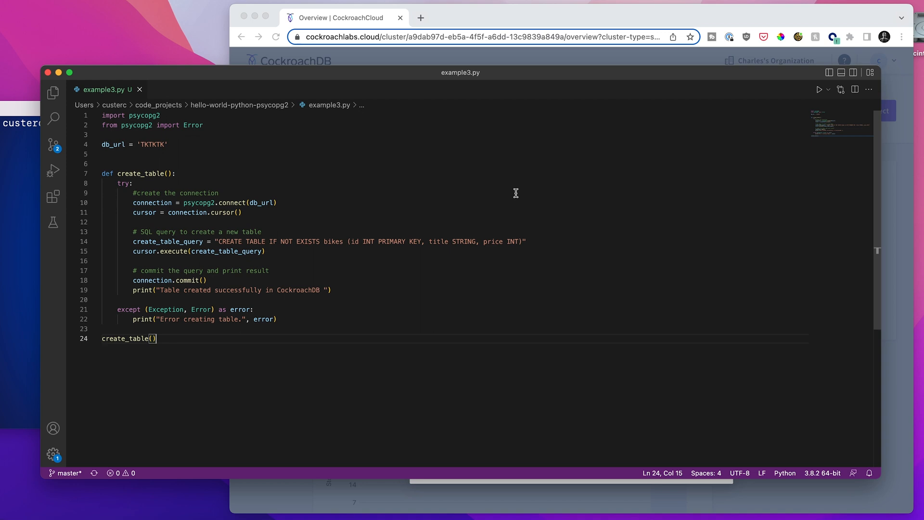
pyautogui.moveTo(412, 271)
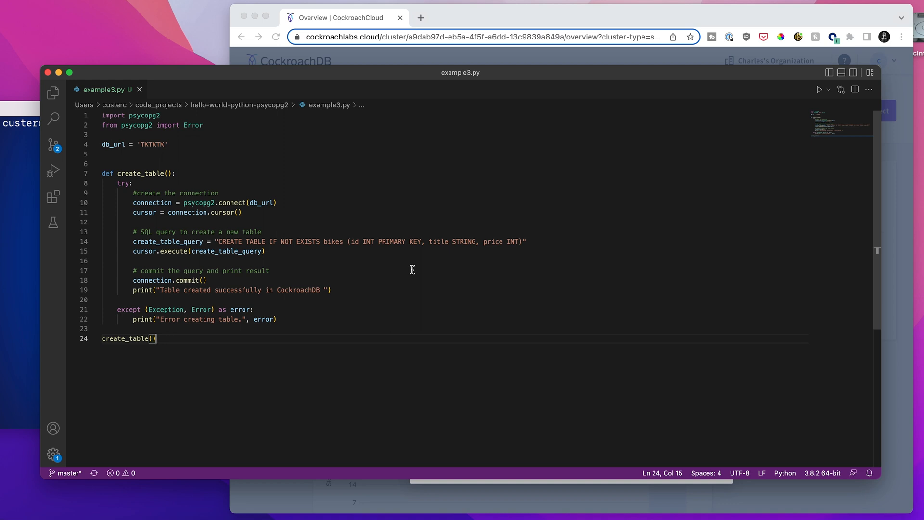
pyautogui.moveTo(309, 216)
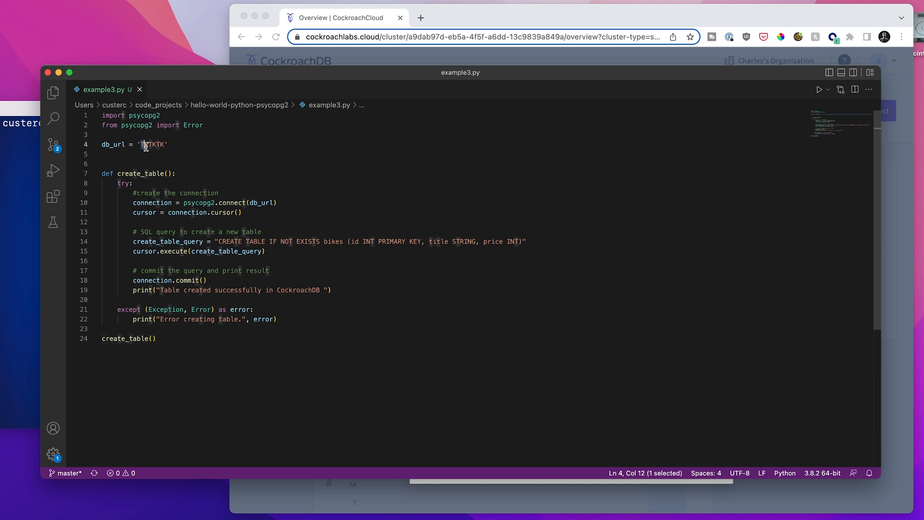
# Select the TKTKTK placeholder in the db_url line for replacement
pyautogui.doubleClick(152, 145)
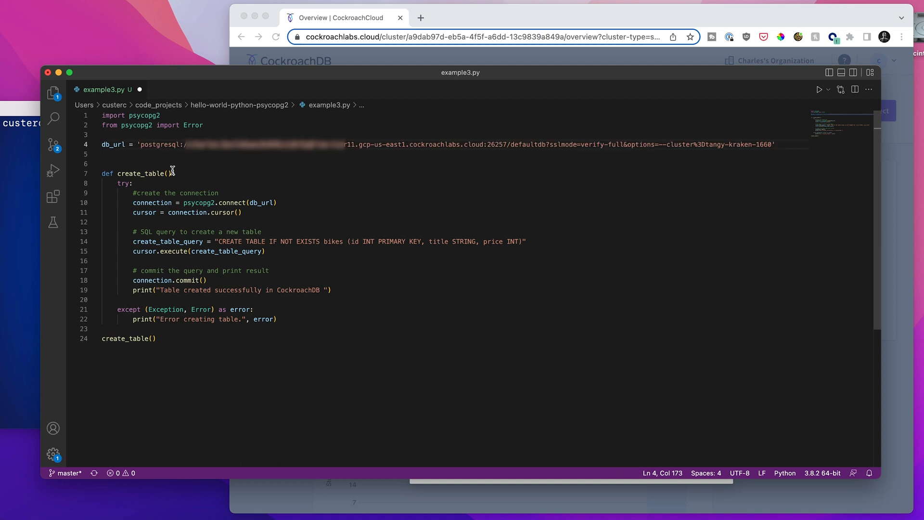
pyautogui.moveTo(194, 191)
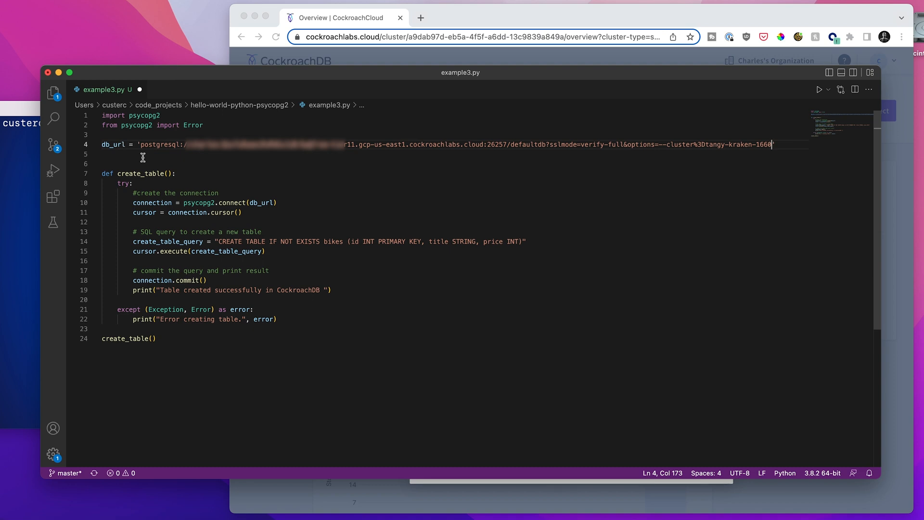
pyautogui.moveTo(283, 156)
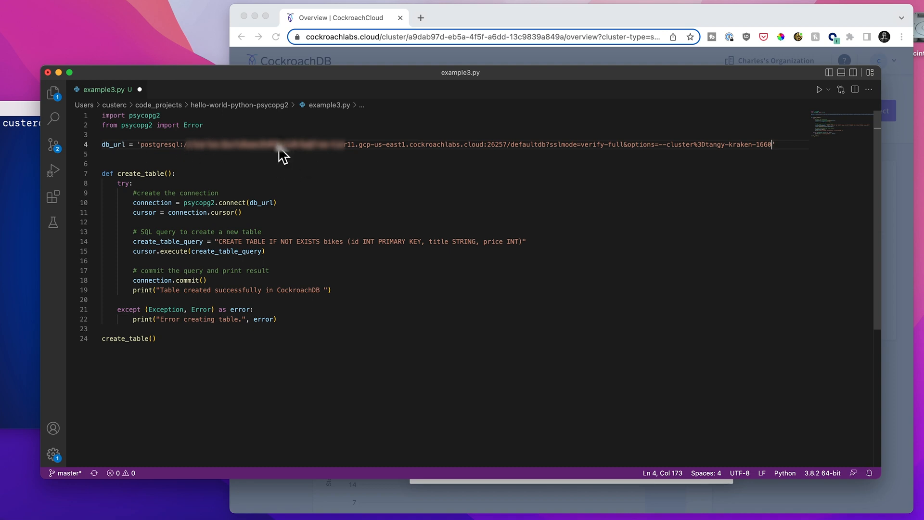
pyautogui.moveTo(289, 167)
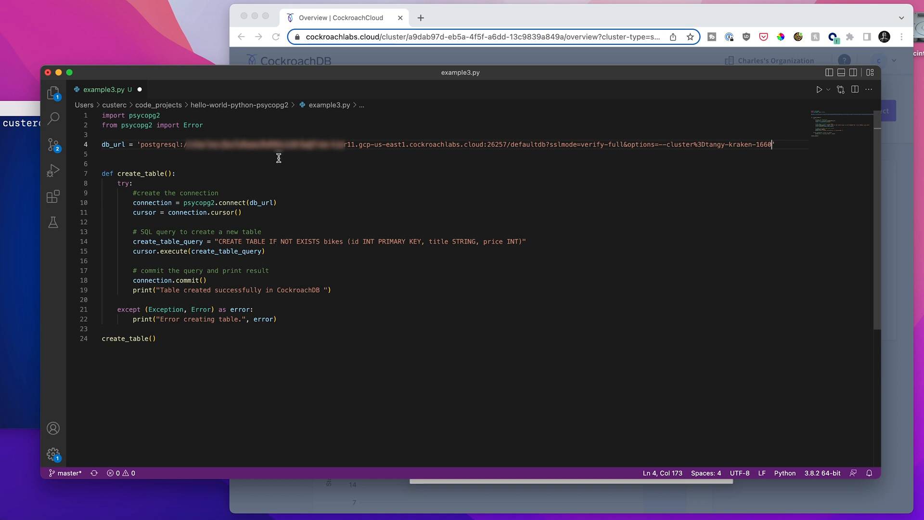
pyautogui.moveTo(438, 162)
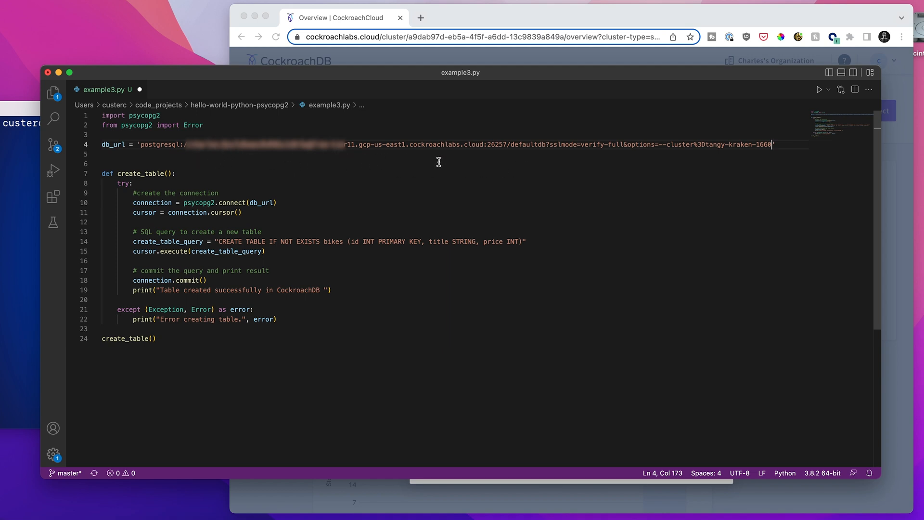
pyautogui.moveTo(444, 161)
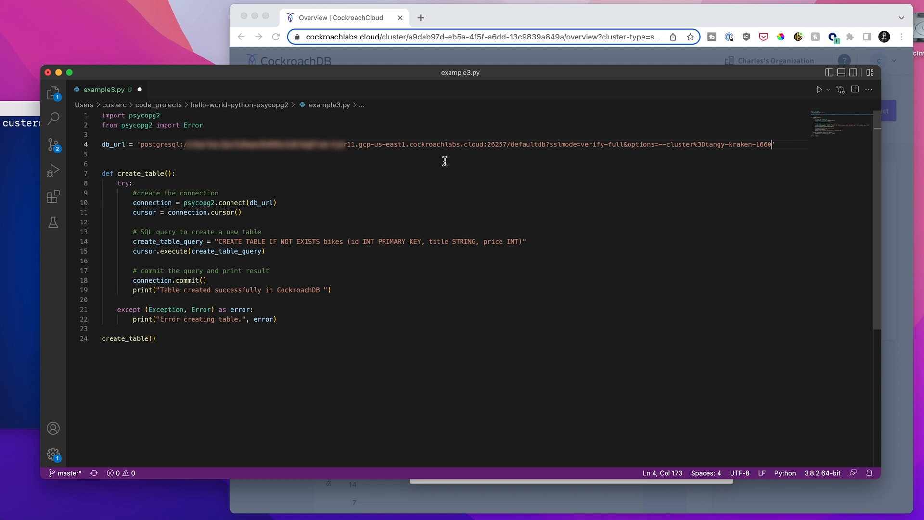
pyautogui.moveTo(290, 154)
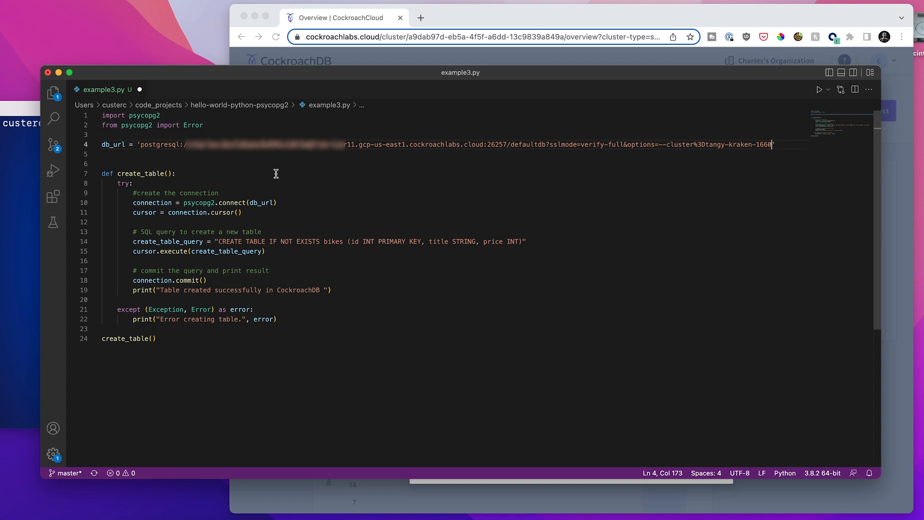
pyautogui.moveTo(203, 193)
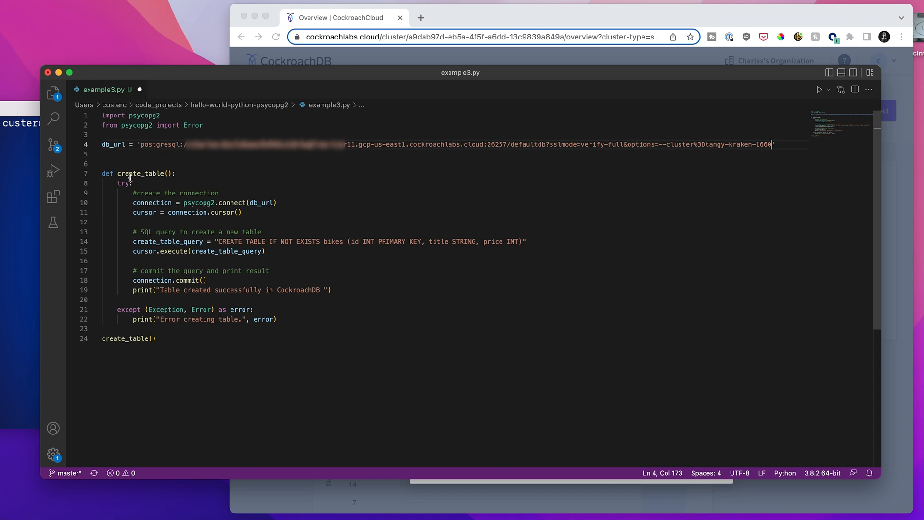
pyautogui.moveTo(245, 183)
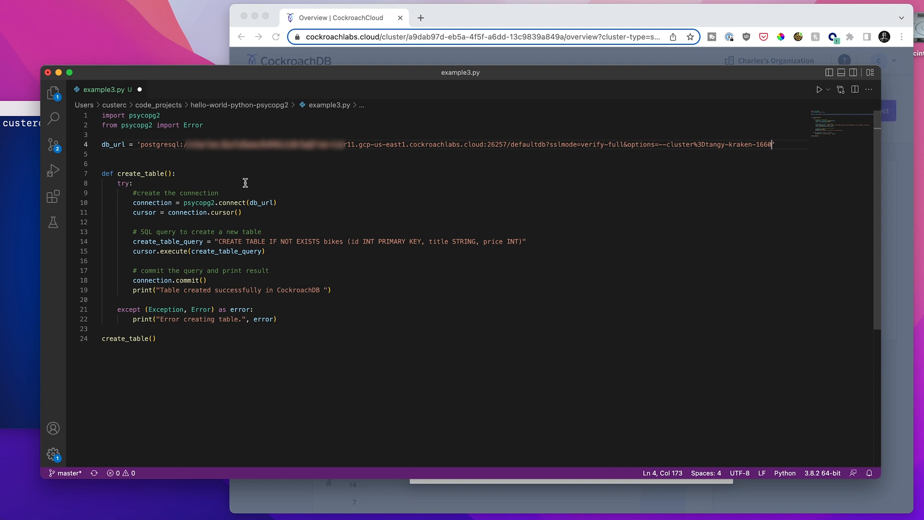
pyautogui.moveTo(136, 202)
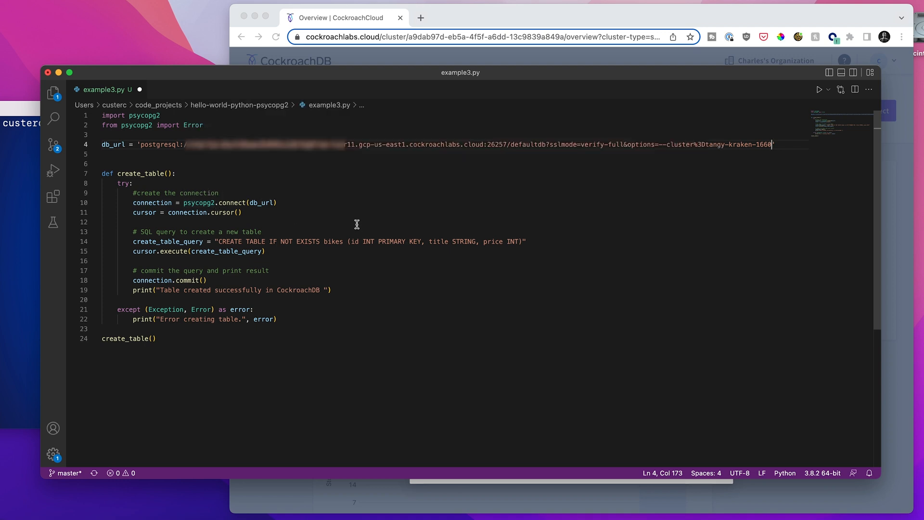
pyautogui.moveTo(347, 205)
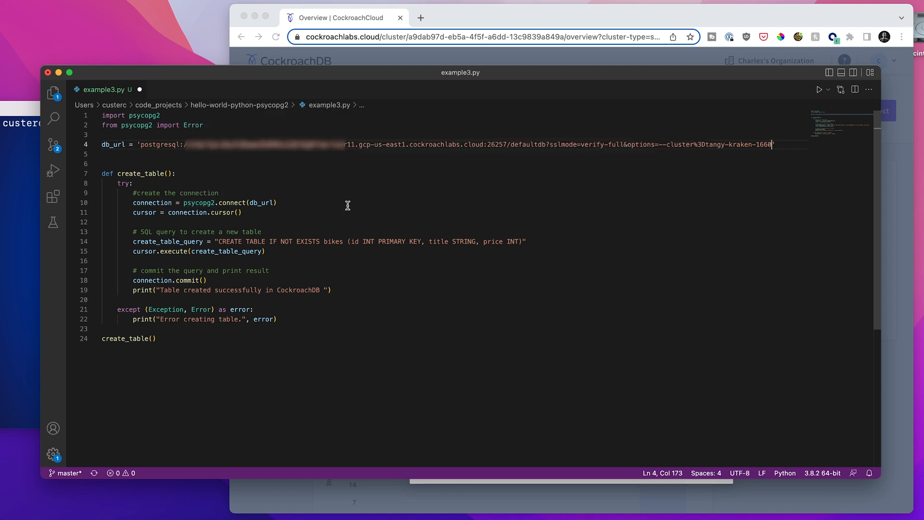
pyautogui.moveTo(281, 203)
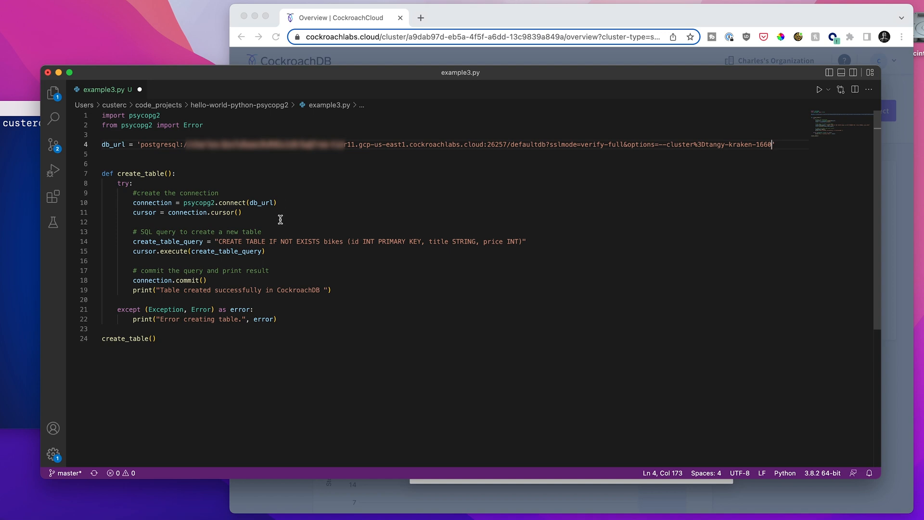
pyautogui.moveTo(132, 203)
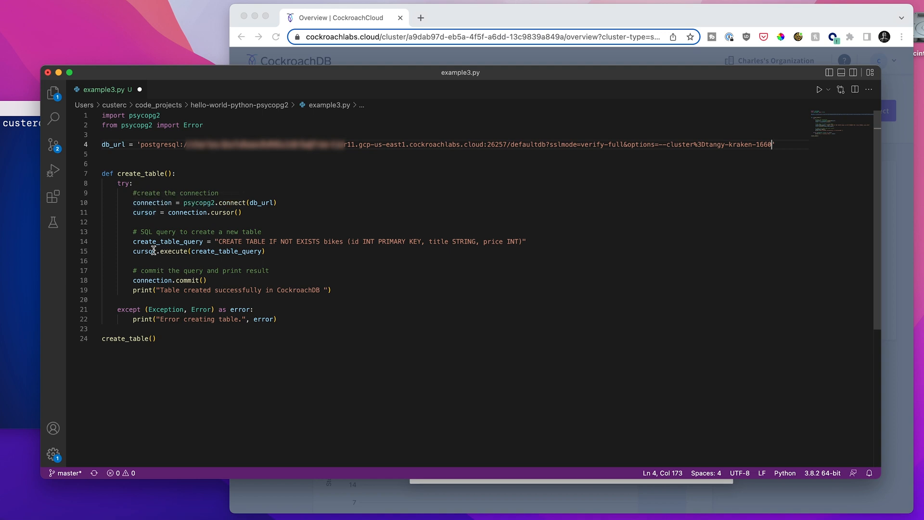
pyautogui.moveTo(123, 242)
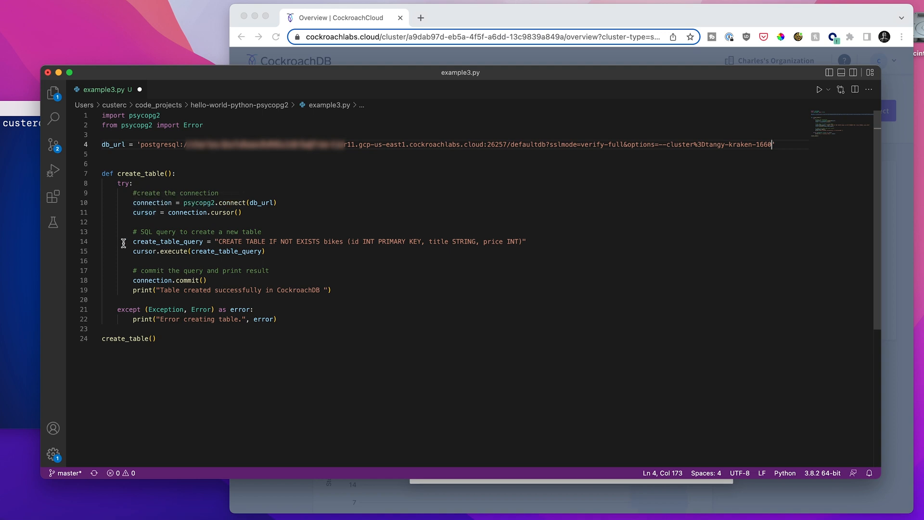
pyautogui.moveTo(125, 249)
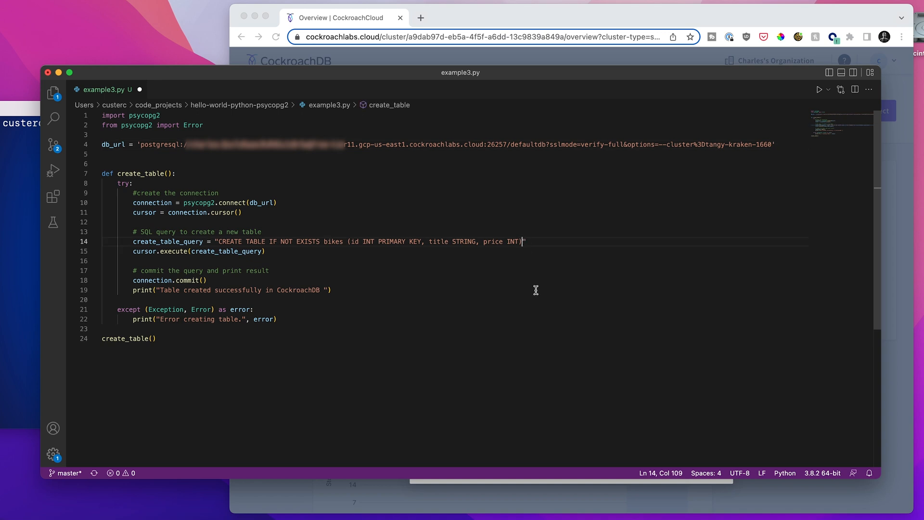
# Add a semicolon after 'price INT)' in create_table_query
pyautogui.write(';')
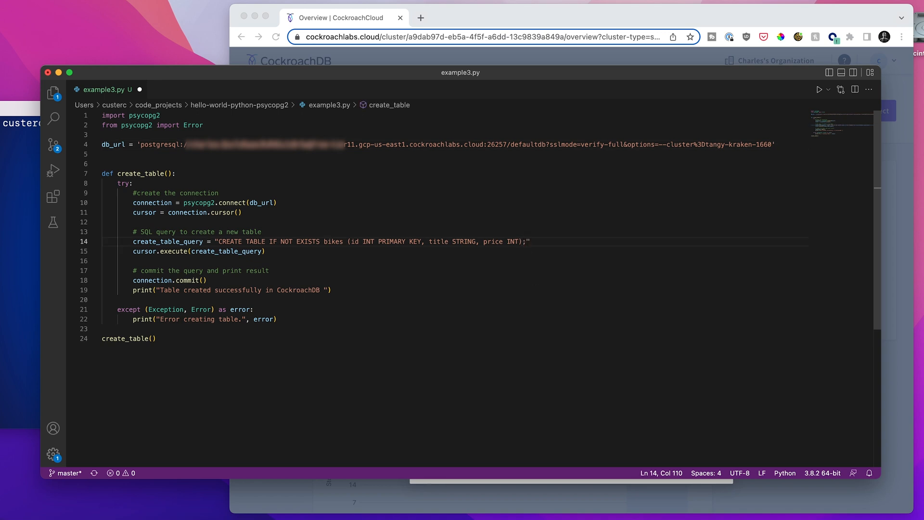
pyautogui.moveTo(363, 255)
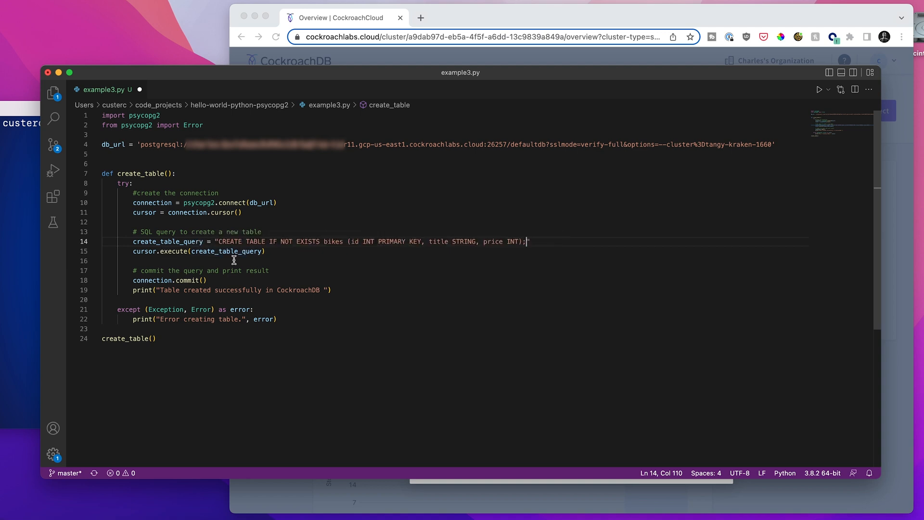
pyautogui.moveTo(205, 251)
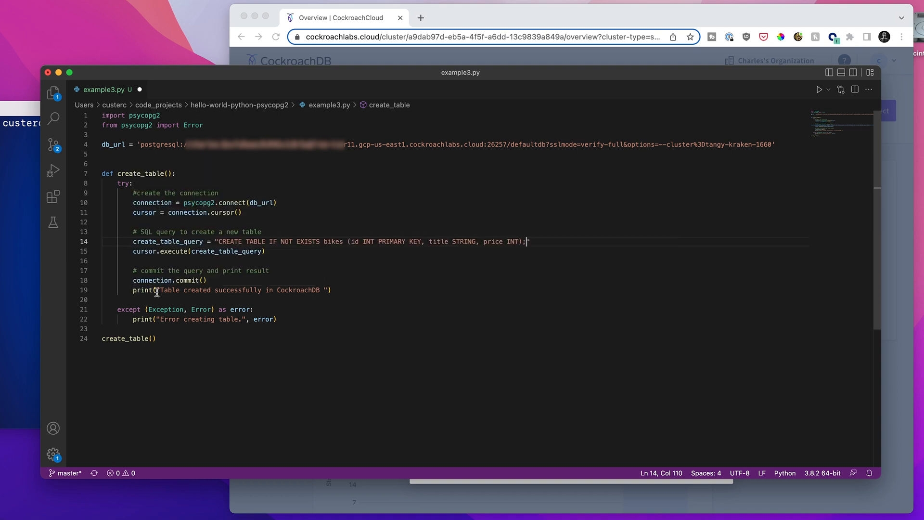
pyautogui.moveTo(199, 299)
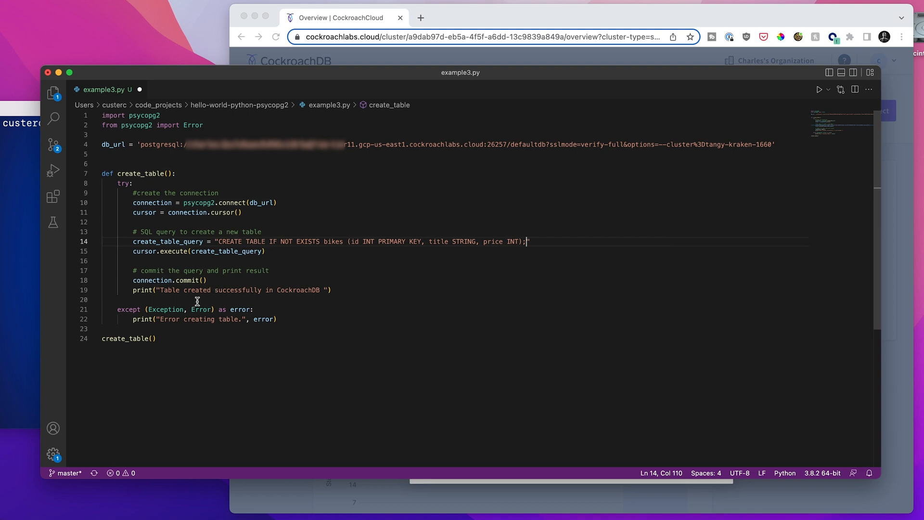
pyautogui.moveTo(181, 326)
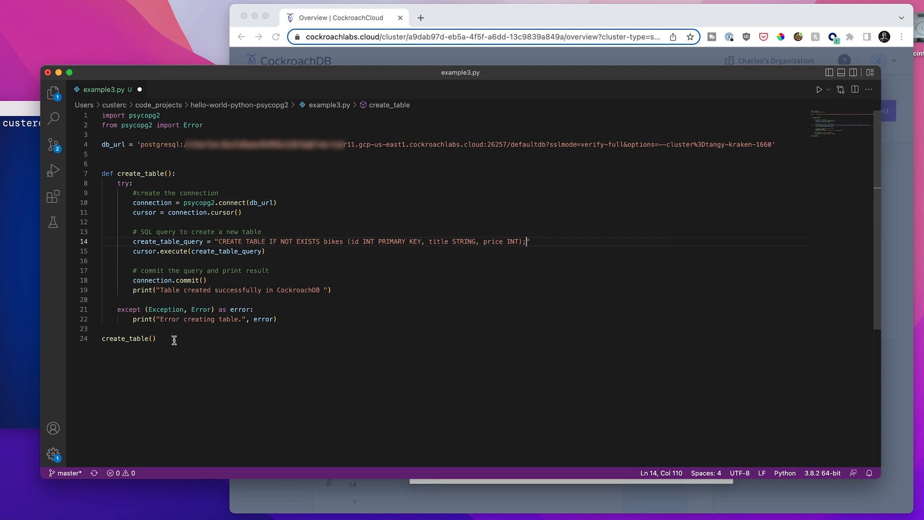
pyautogui.moveTo(160, 338)
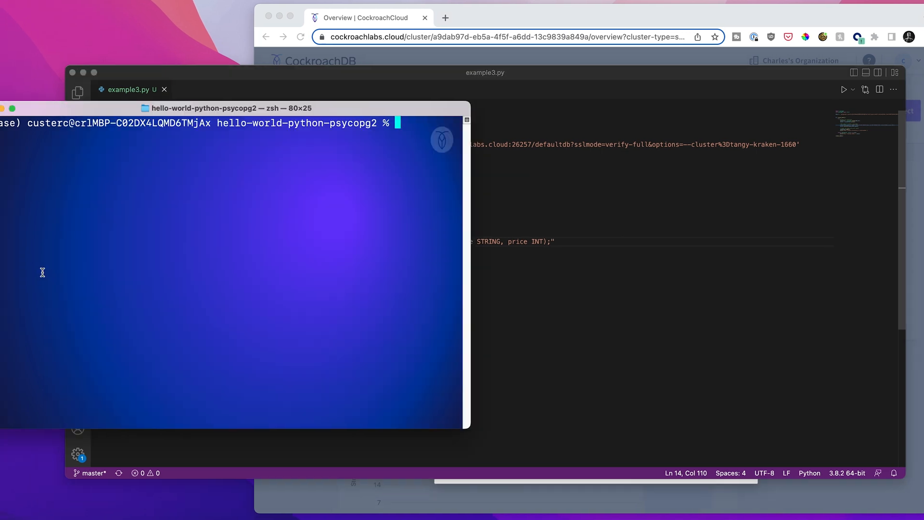
# Run 'python example3.py' to create the bikes table, then return to the browser
pyautogui.write('python example3.py')
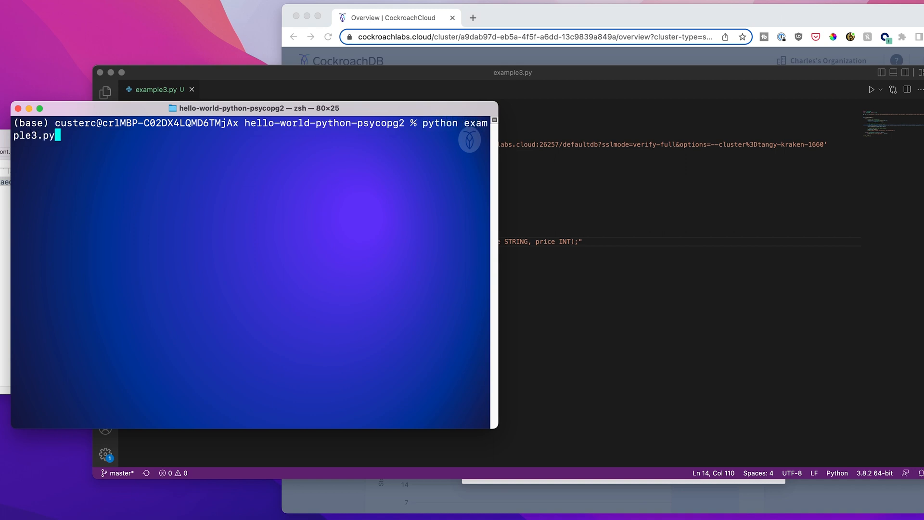
pyautogui.press('enter')
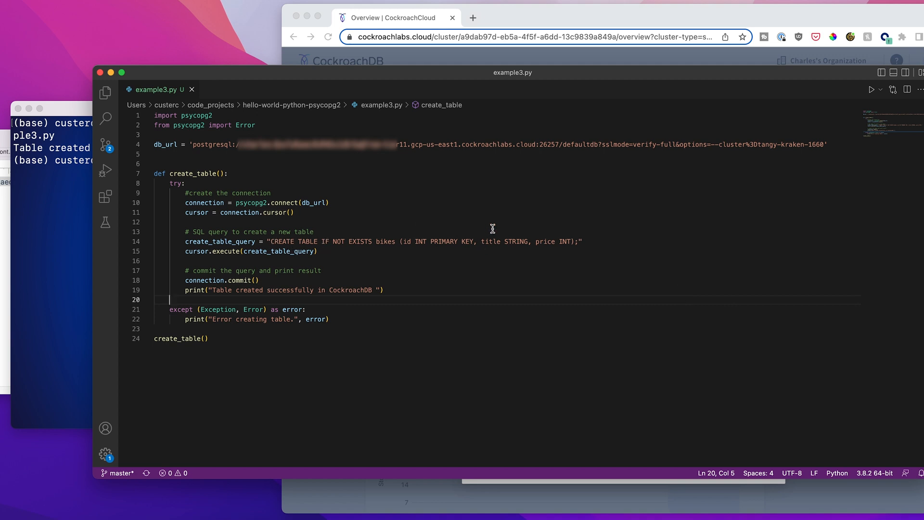
pyautogui.click(877, 110)
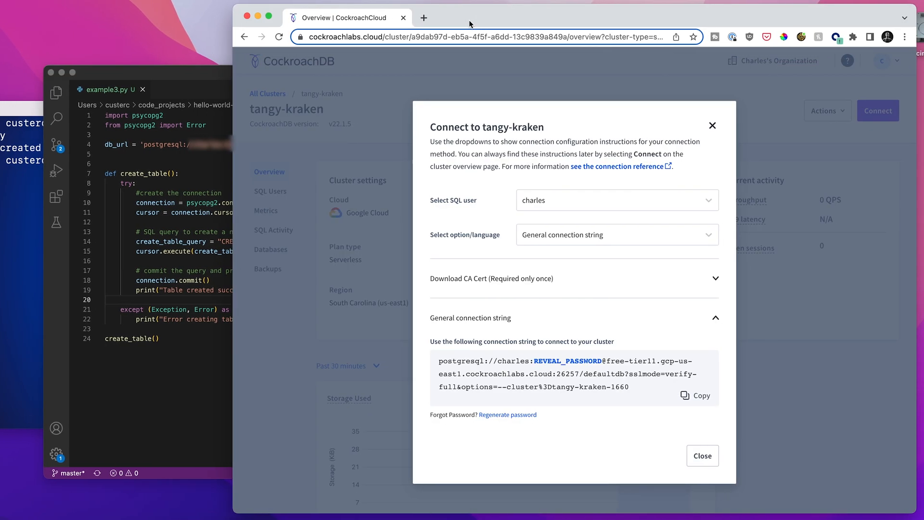
# Close the Connect dialog and view tangy-kraken's Databases page listing defaultdb
pyautogui.click(702, 455)
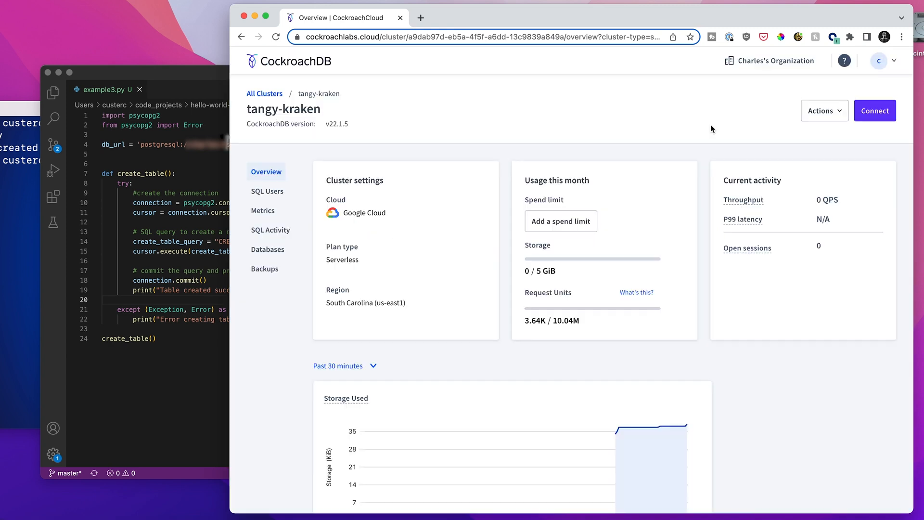
pyautogui.moveTo(268, 248)
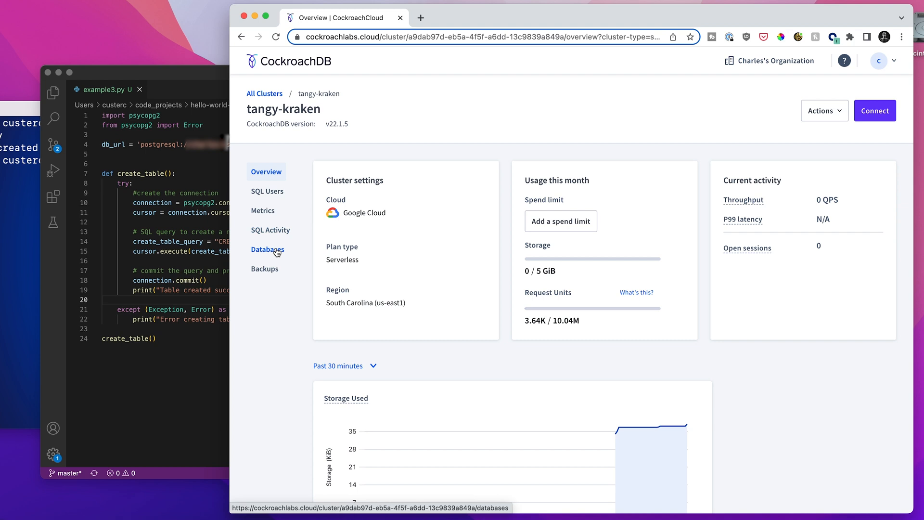
pyautogui.click(268, 249)
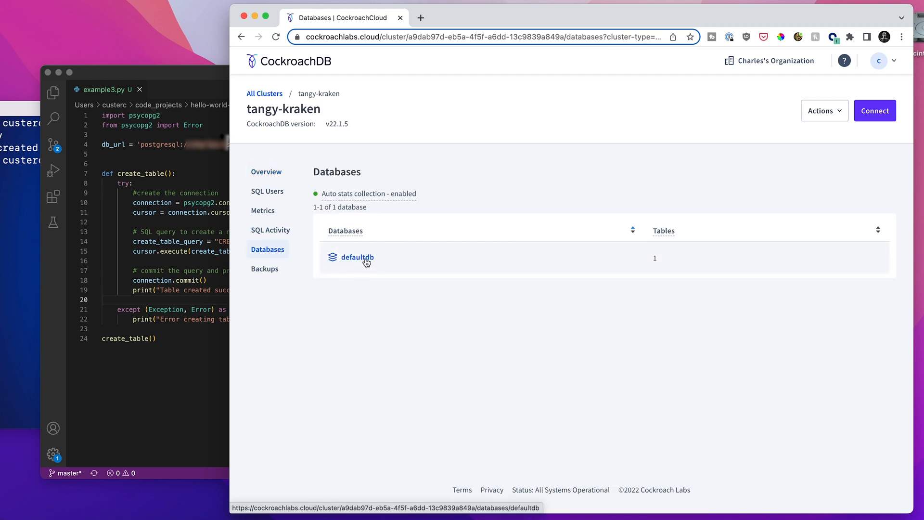
# Open defaultdb and view the public.bikes table's CREATE TABLE definition
pyautogui.click(357, 257)
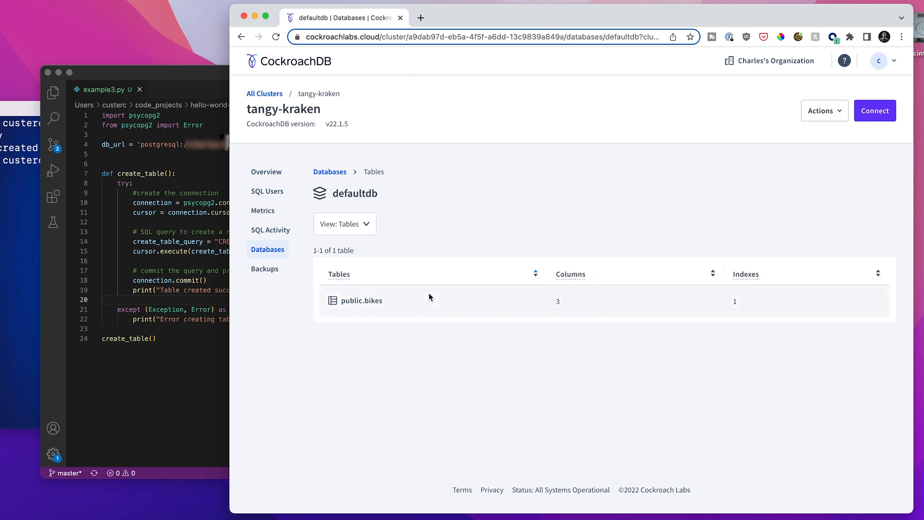
pyautogui.moveTo(362, 301)
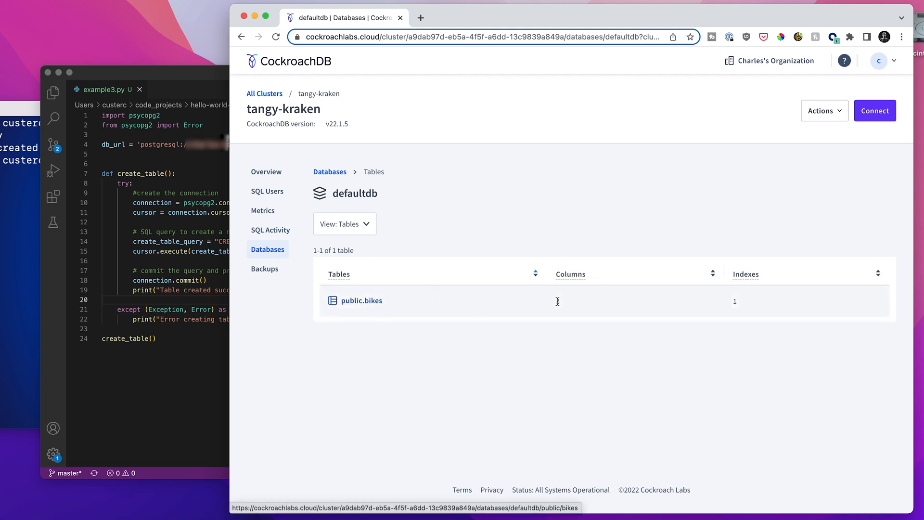
pyautogui.moveTo(359, 300)
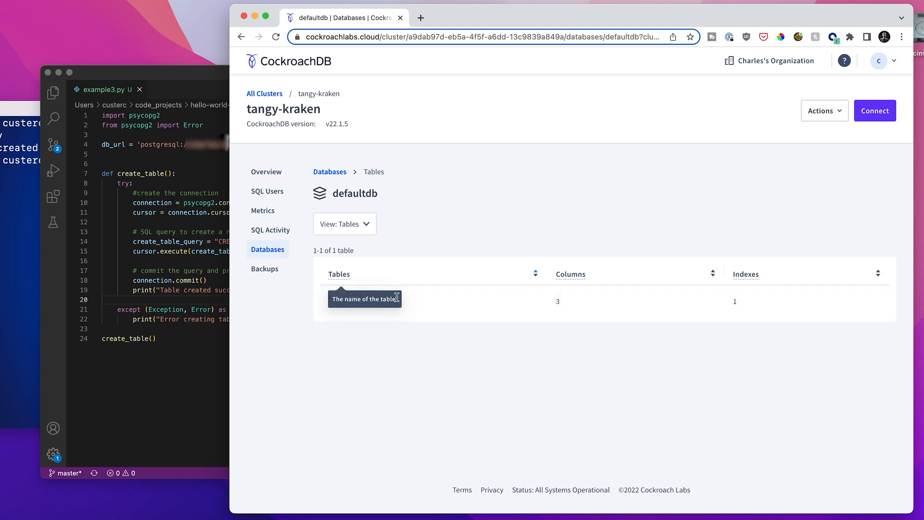
pyautogui.click(366, 302)
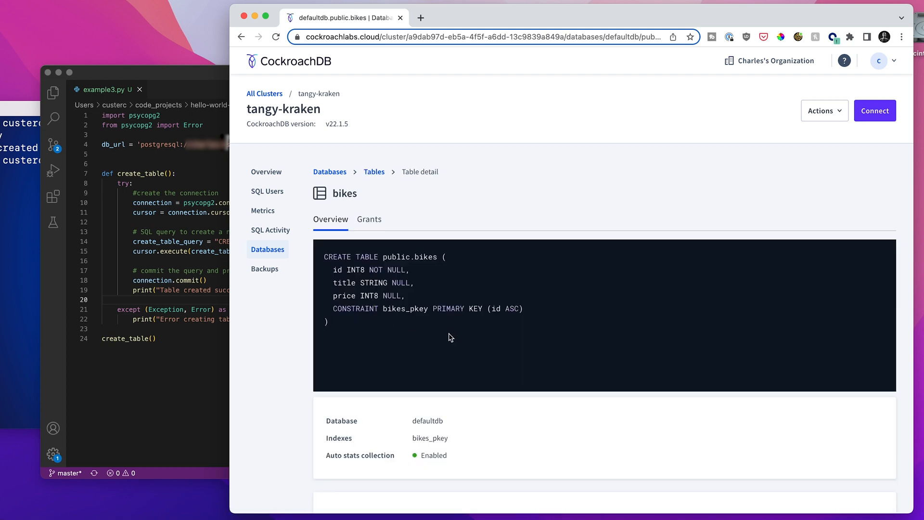
pyautogui.scroll(-3)
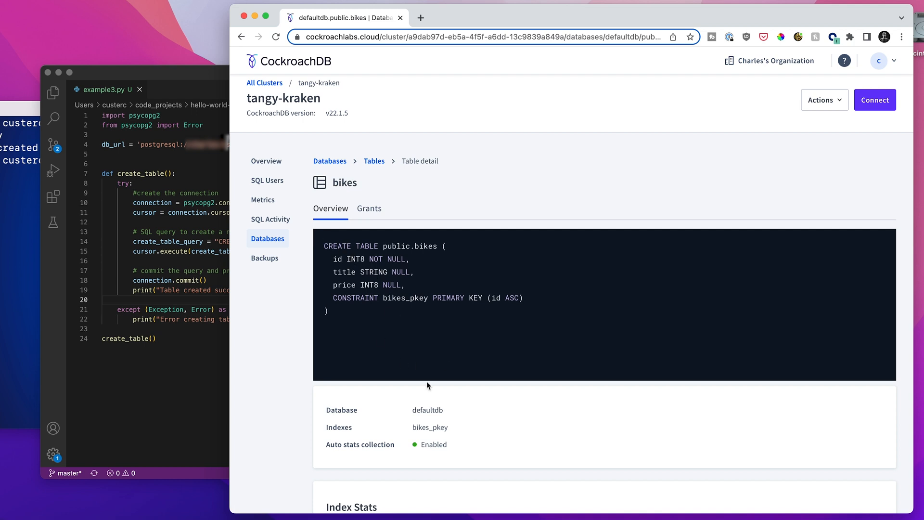
pyautogui.scroll(-3)
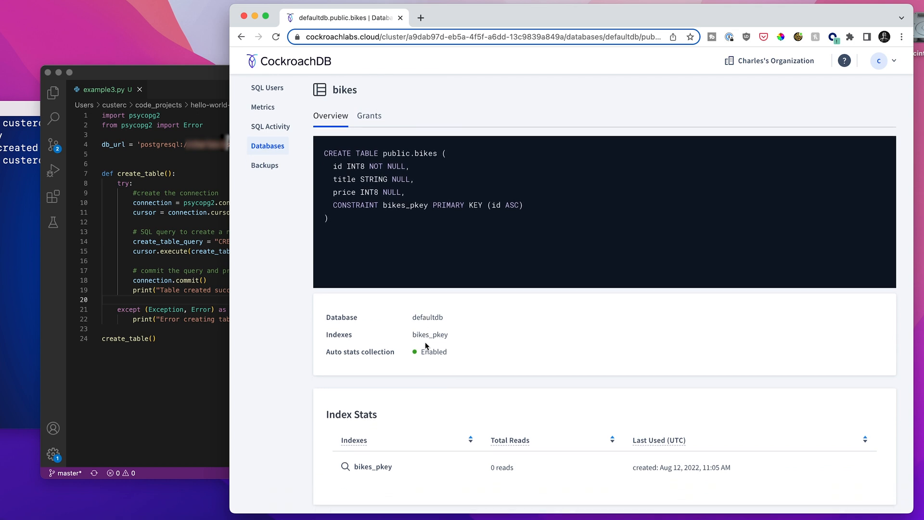
pyautogui.moveTo(200, 361)
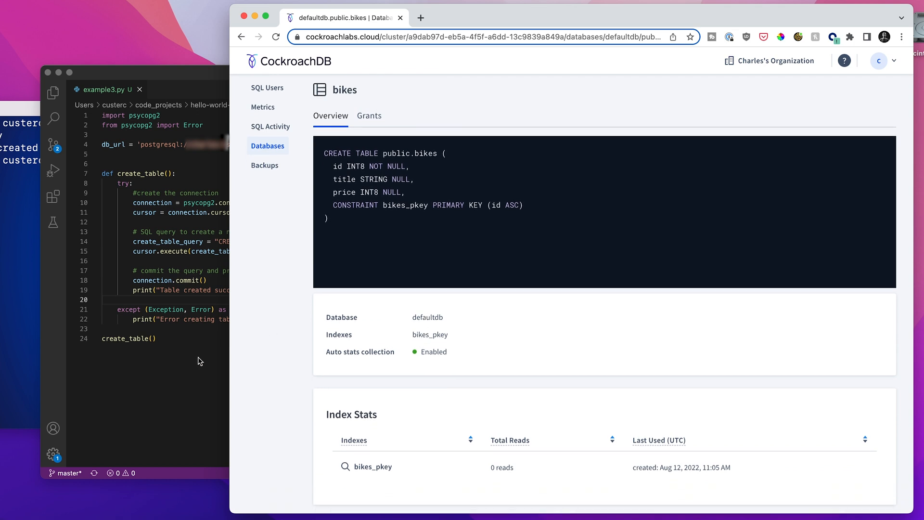